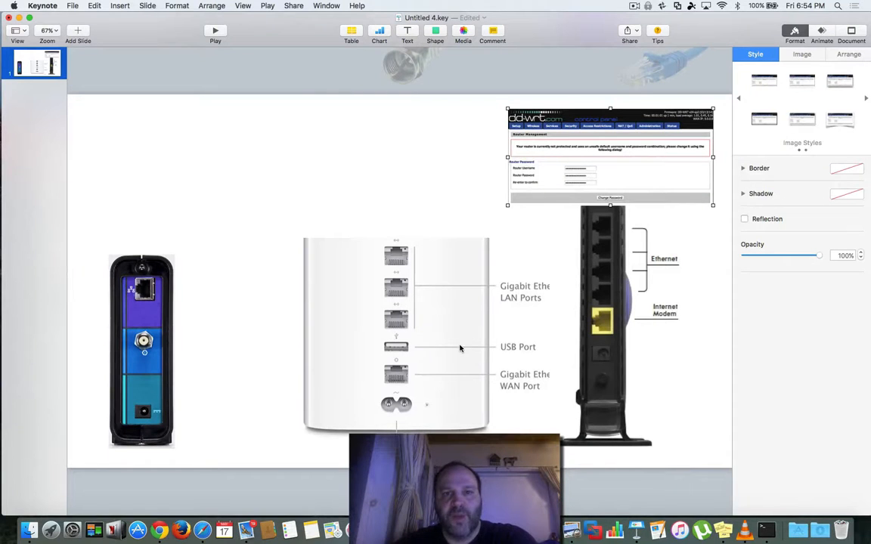
mouse_move(469, 272)
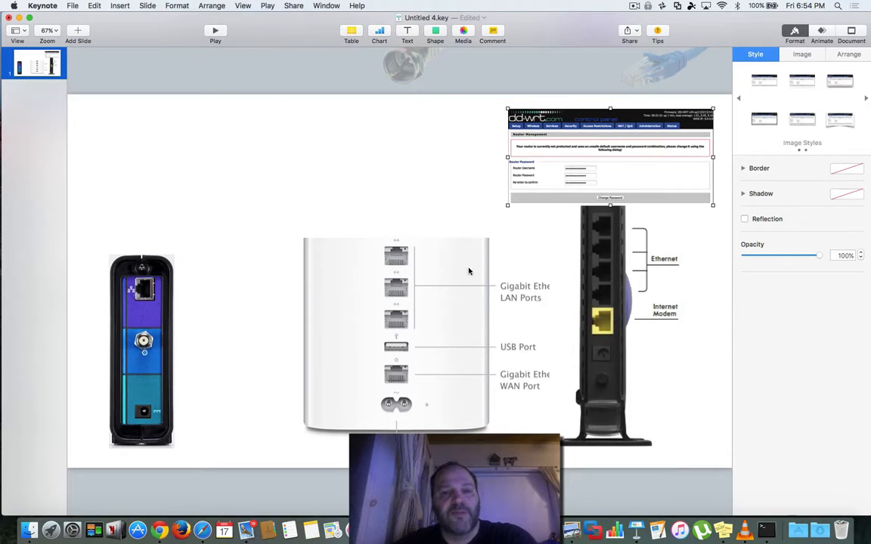
mouse_move(447, 179)
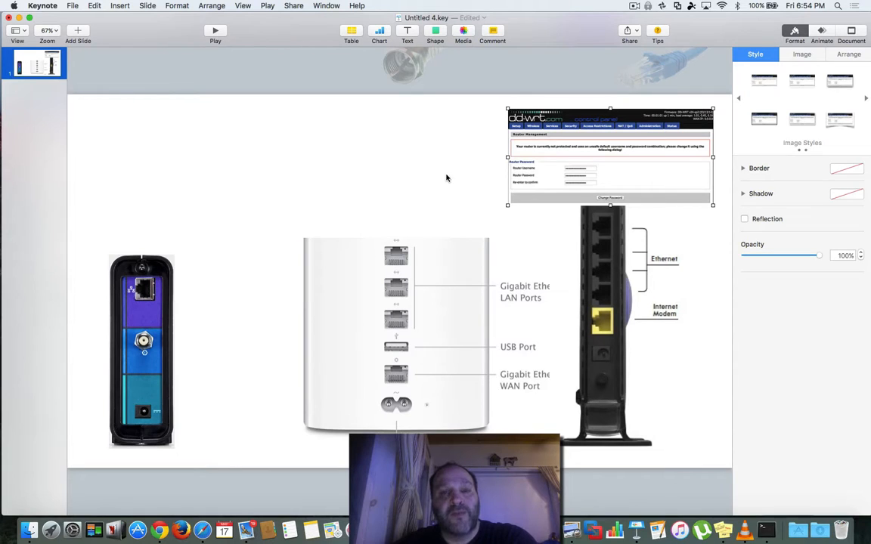
mouse_move(594, 346)
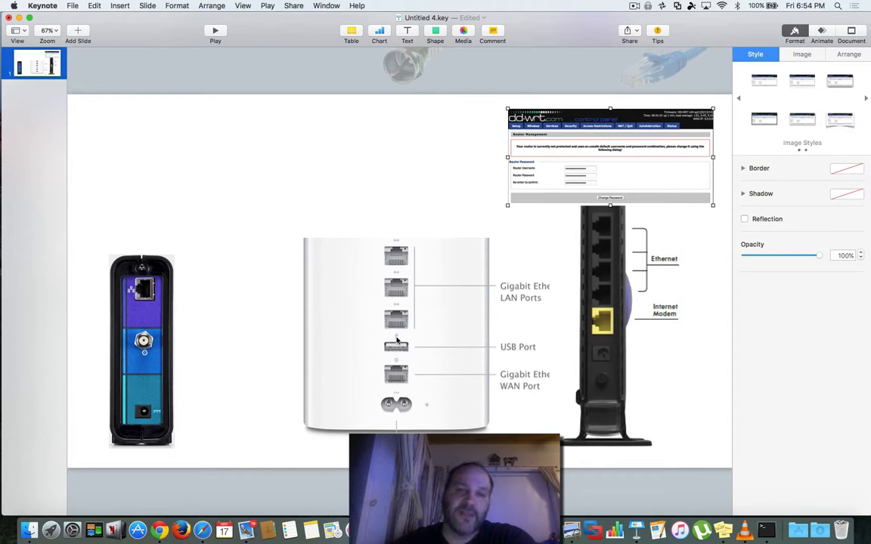
mouse_move(290, 399)
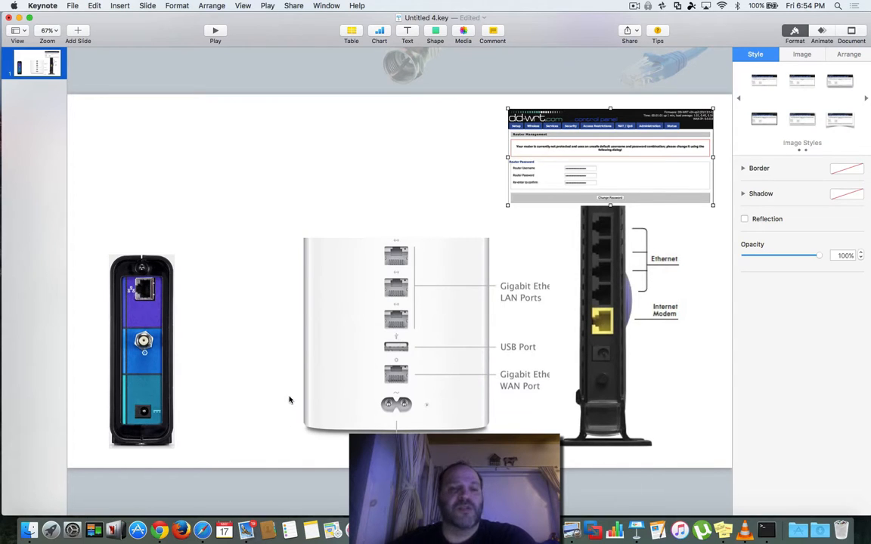
mouse_move(437, 284)
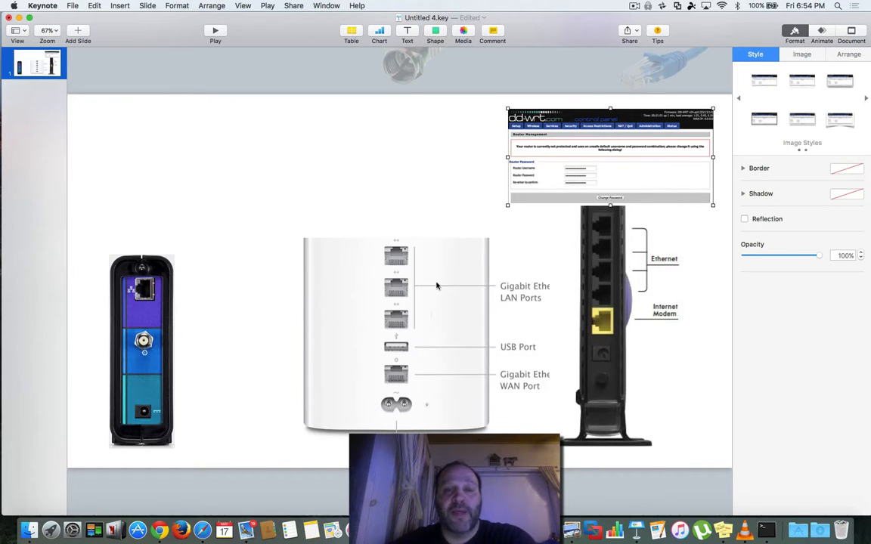
mouse_move(396, 372)
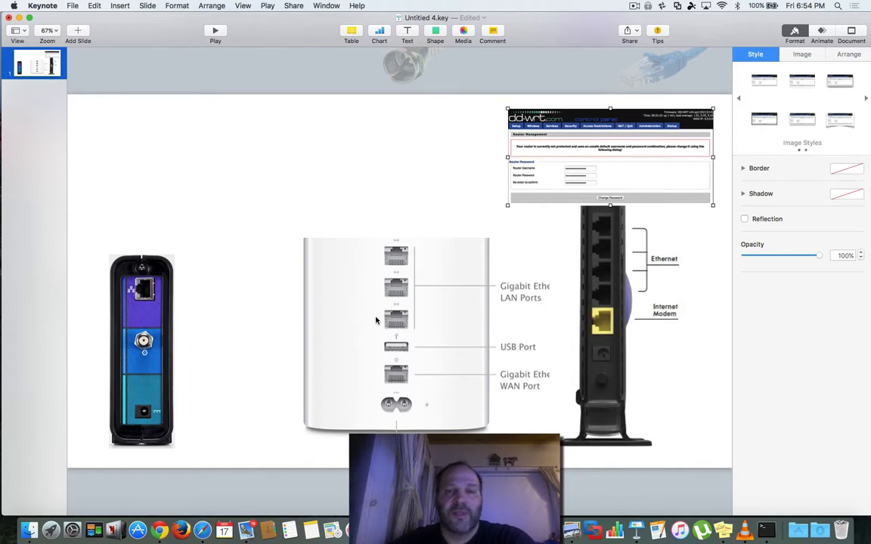
mouse_move(361, 324)
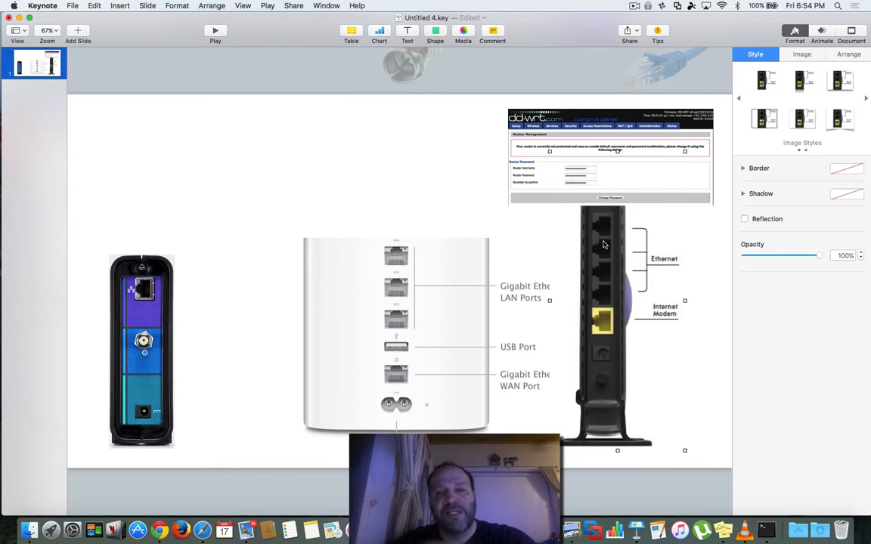
mouse_move(430, 320)
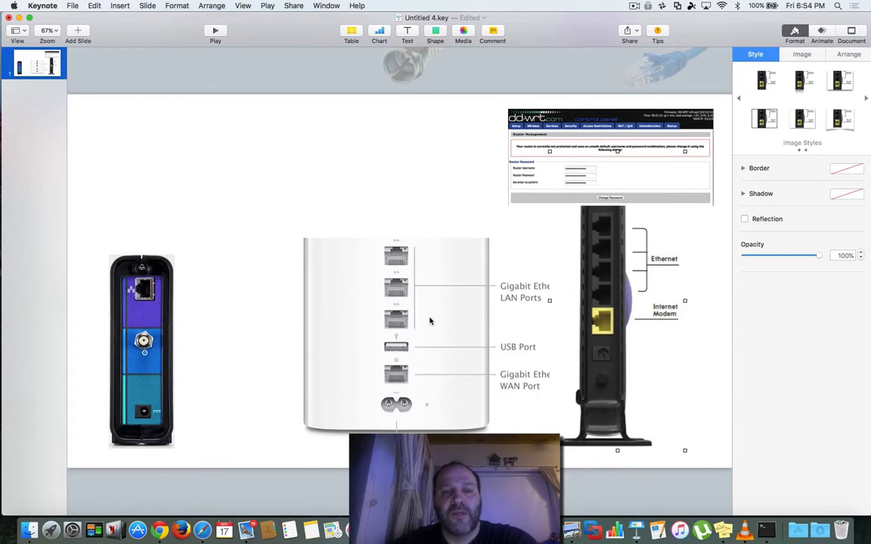
mouse_move(372, 335)
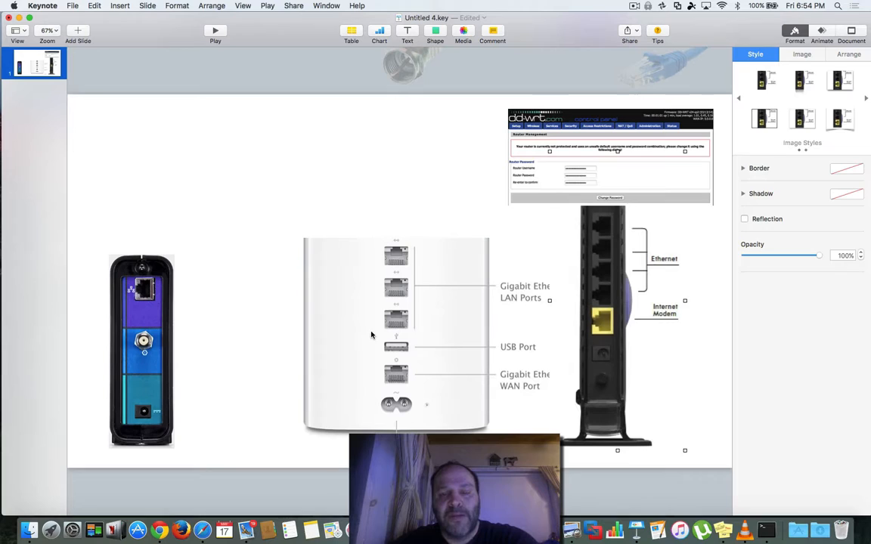
mouse_move(590, 253)
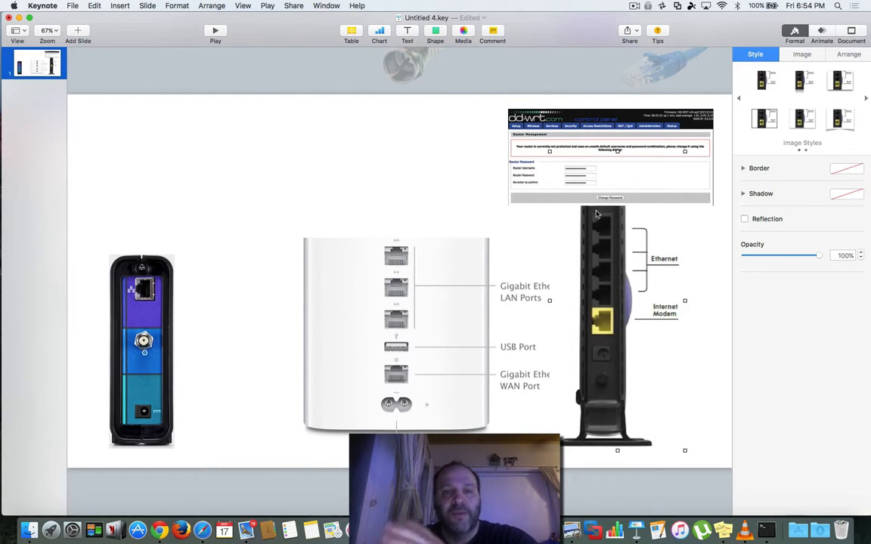
mouse_move(608, 260)
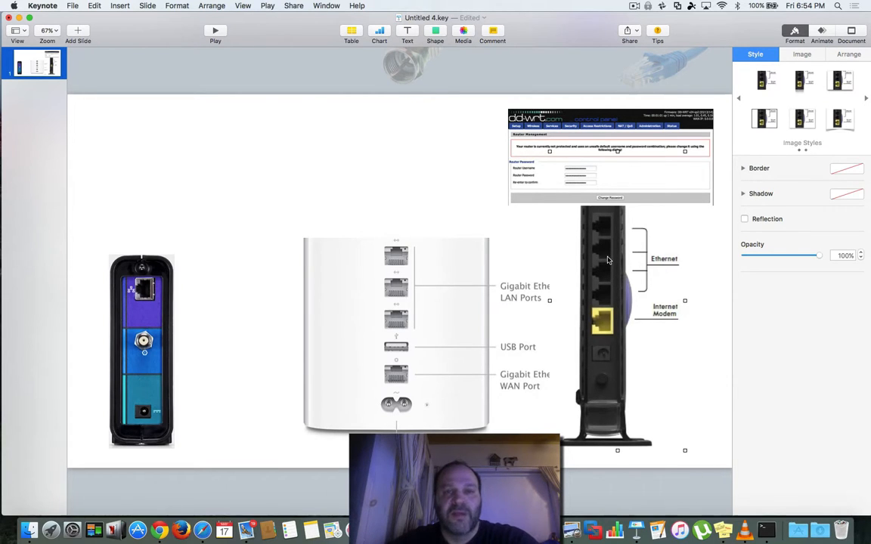
mouse_move(599, 372)
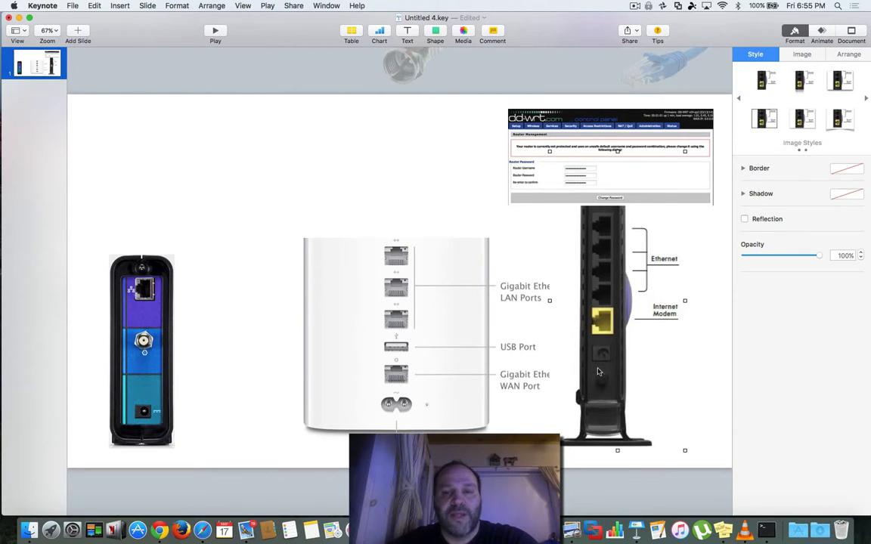
mouse_move(602, 323)
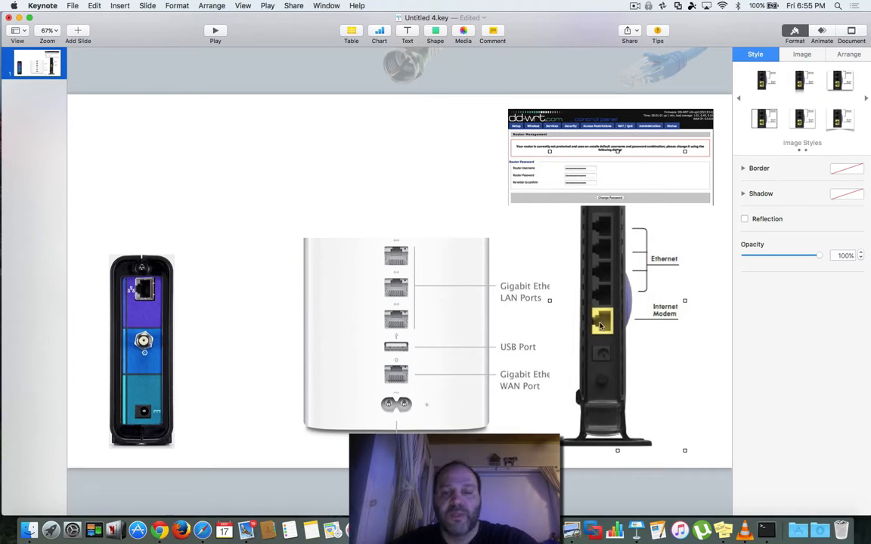
mouse_move(593, 275)
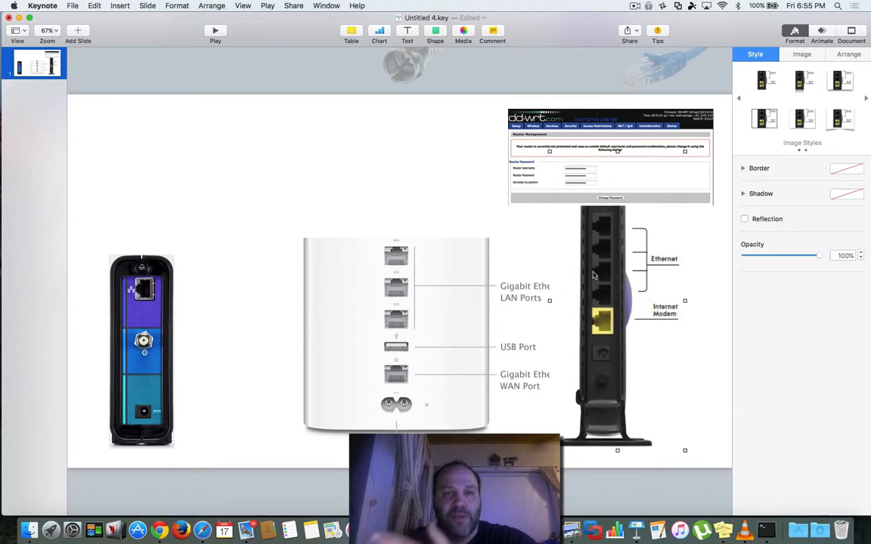
mouse_move(608, 250)
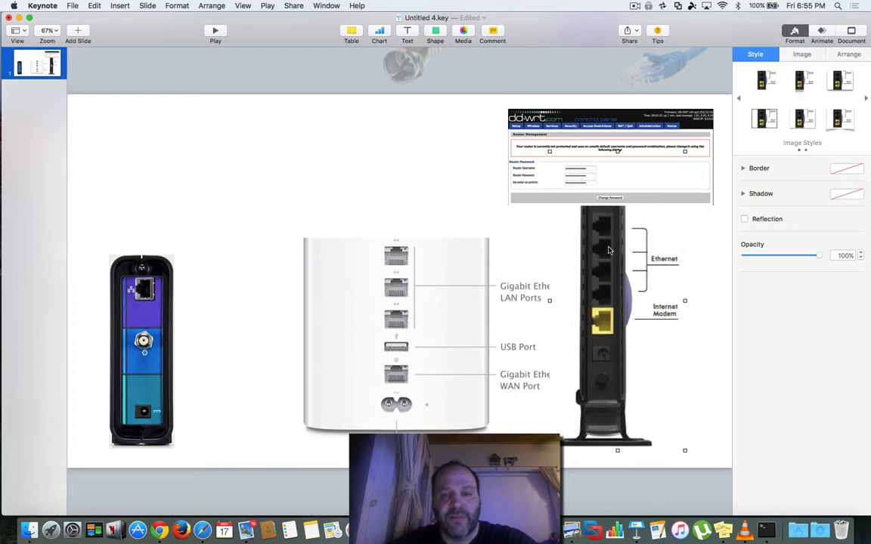
mouse_move(544, 223)
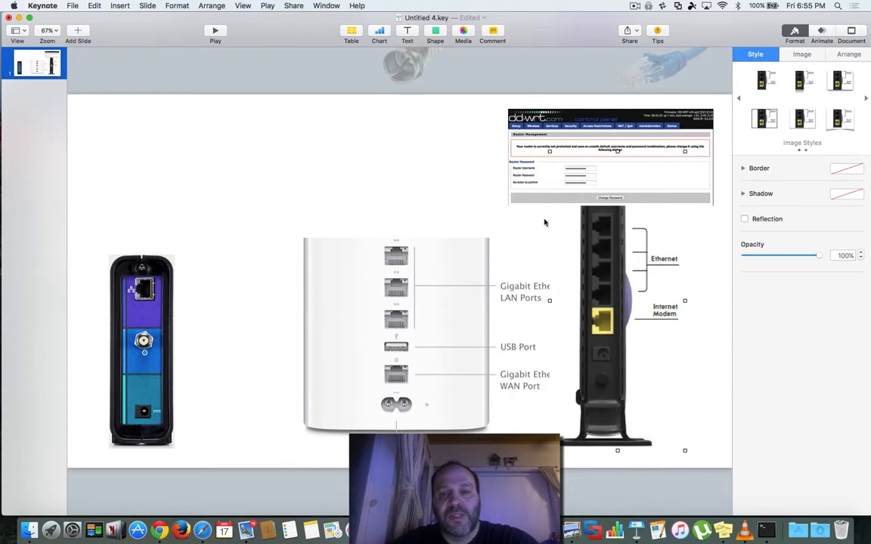
mouse_move(590, 229)
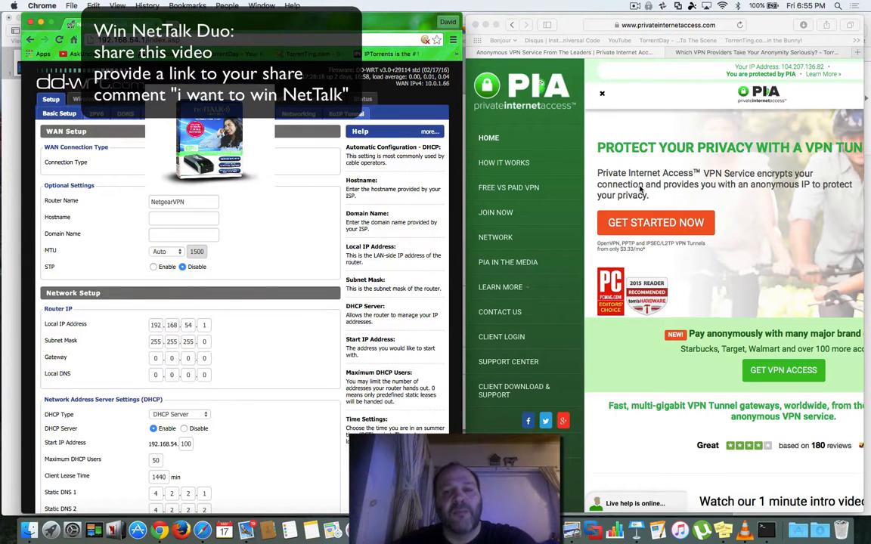
Bring up the TorrentFreak VPN anonymity survey and scroll down to Private Internet Access's answers.
click(754, 51)
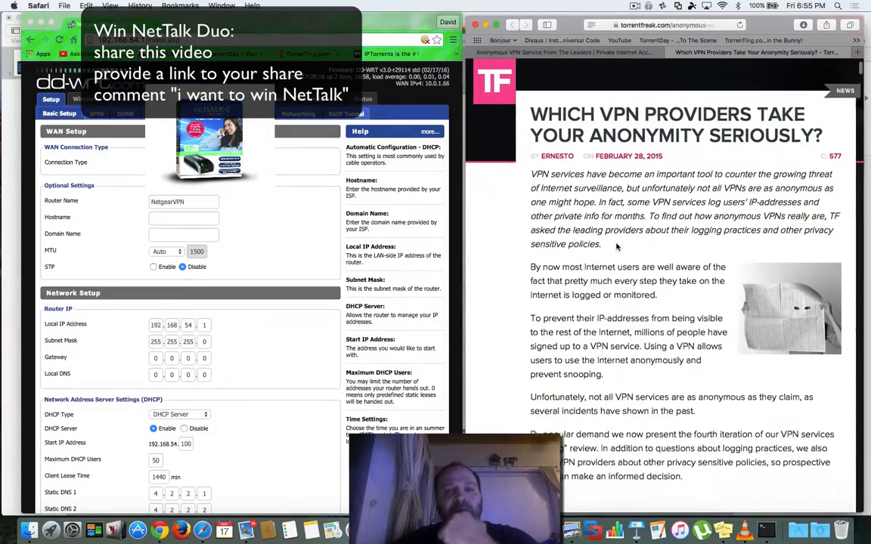
scroll(down, 3)
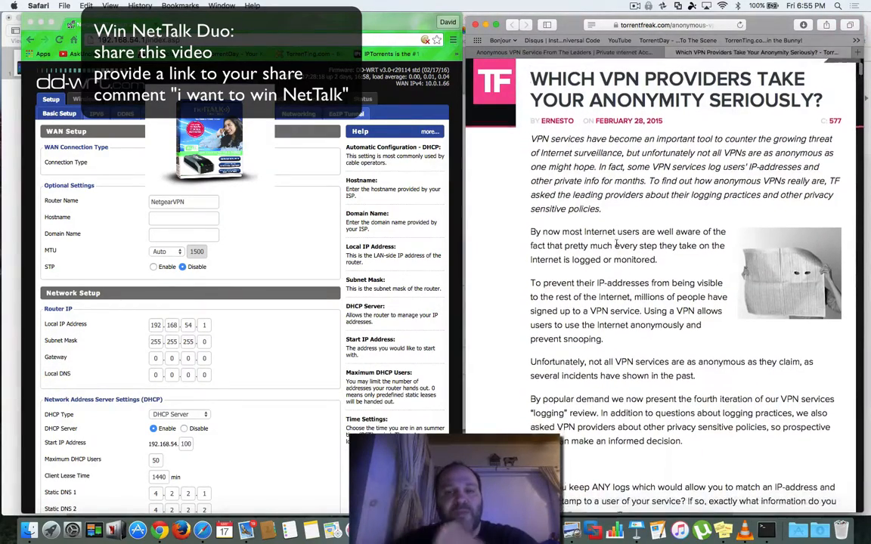
scroll(down, 3)
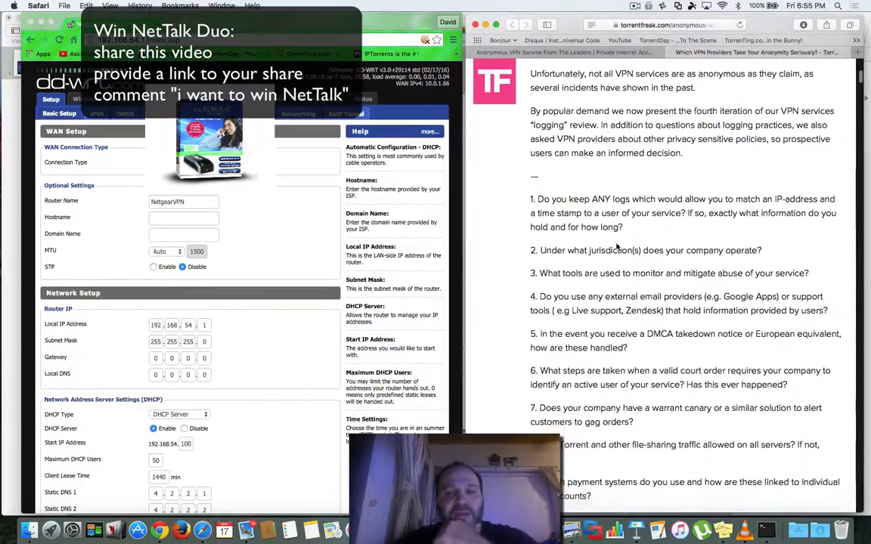
scroll(down, 3)
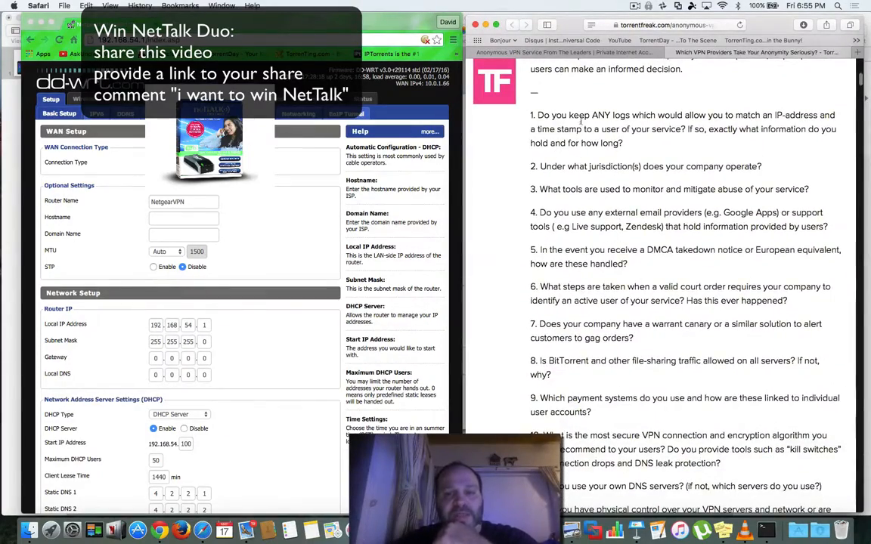
scroll(down, 3)
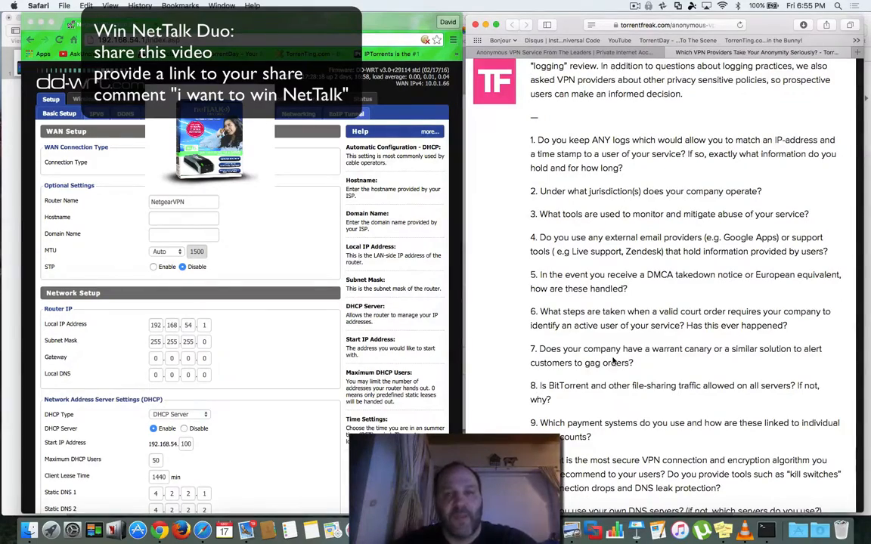
scroll(down, 3)
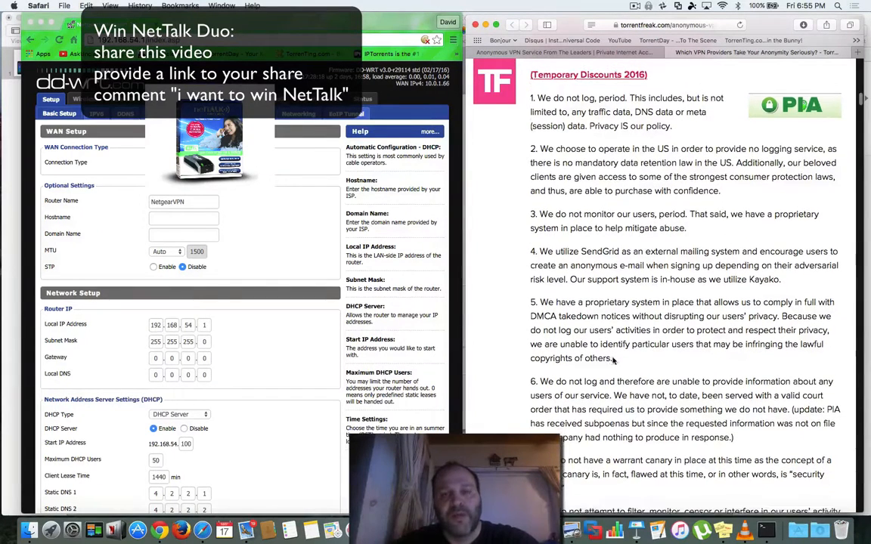
scroll(down, 3)
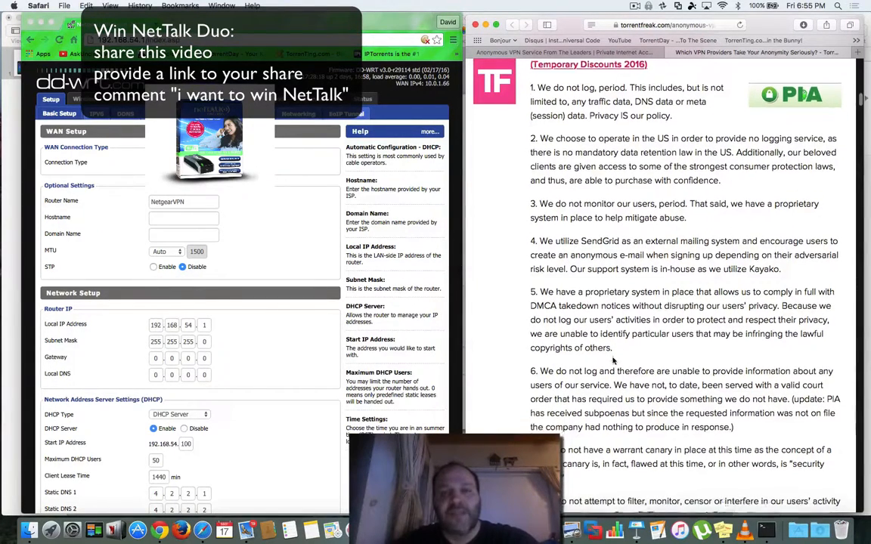
scroll(down, 3)
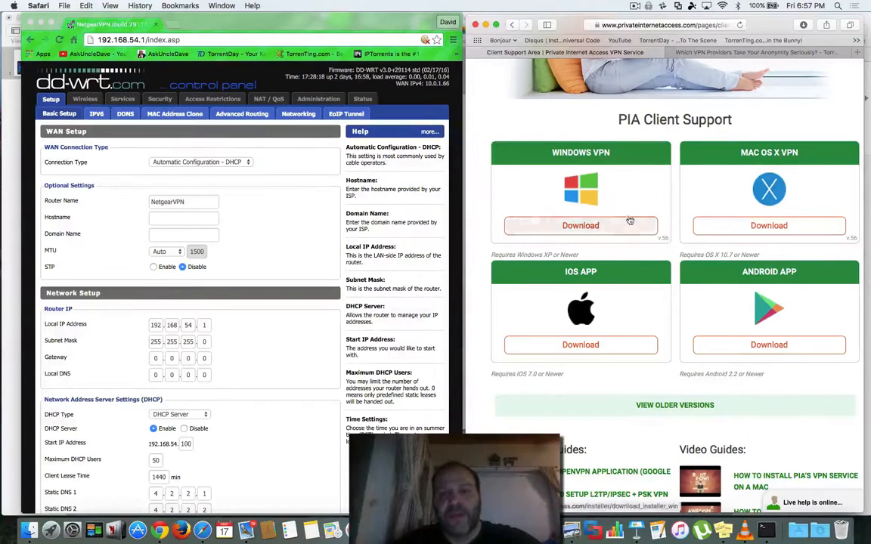
mouse_move(723, 299)
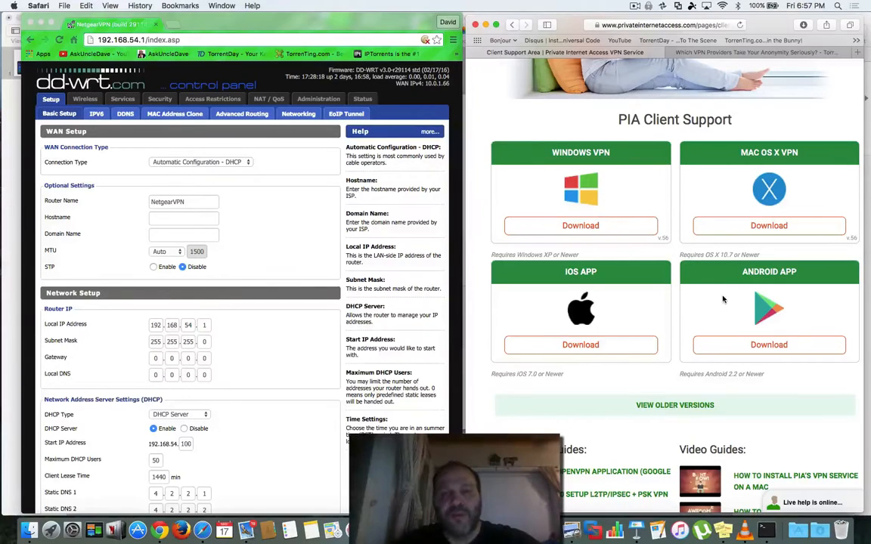
mouse_move(725, 332)
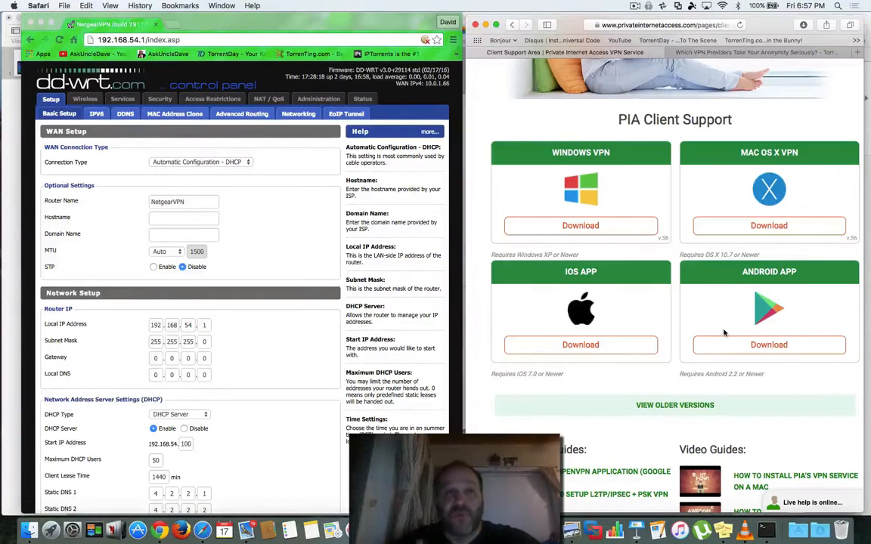
mouse_move(736, 311)
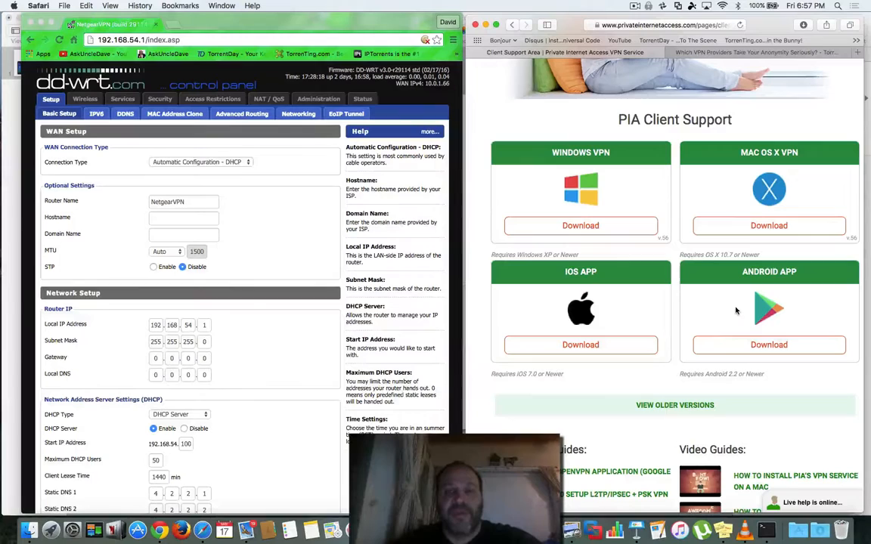
mouse_move(720, 322)
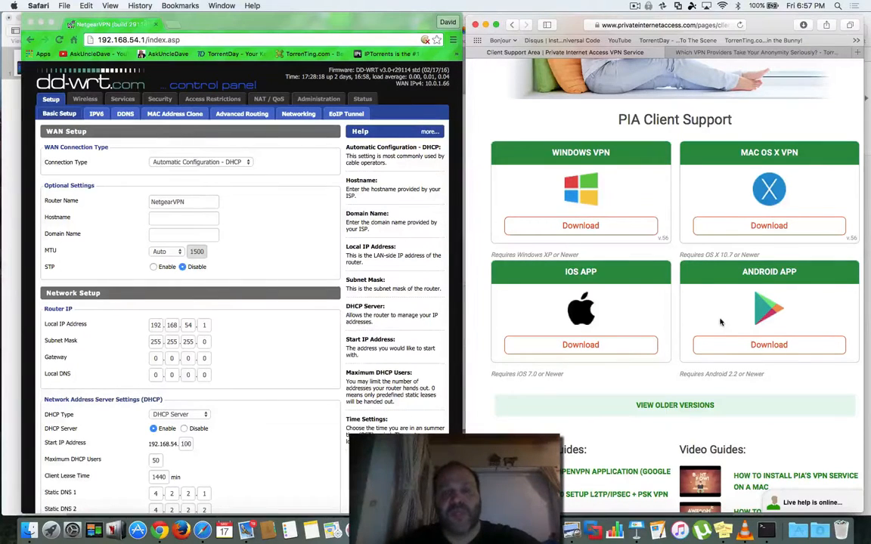
mouse_move(777, 182)
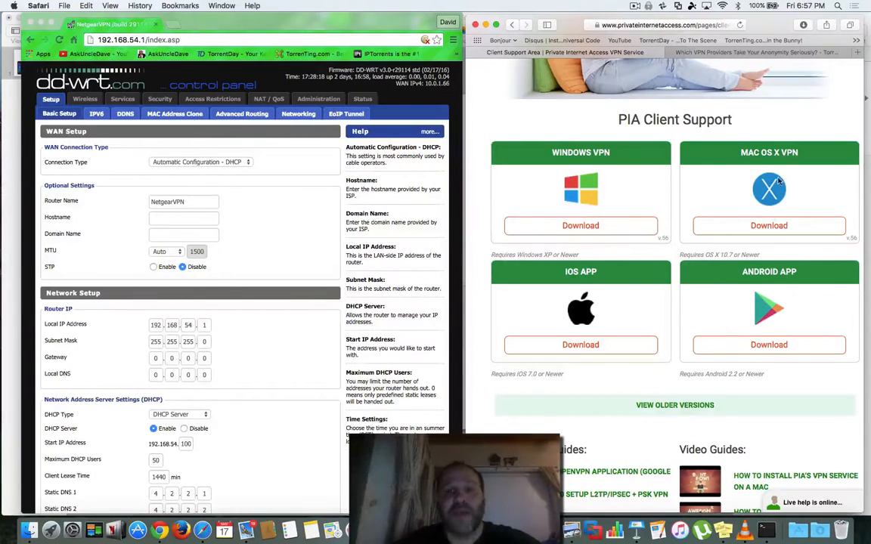
click(647, 6)
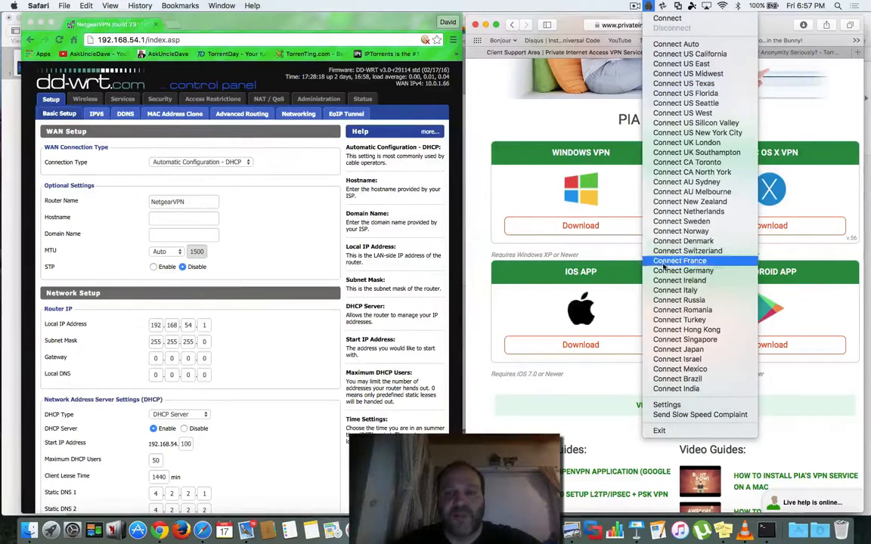
mouse_move(693, 55)
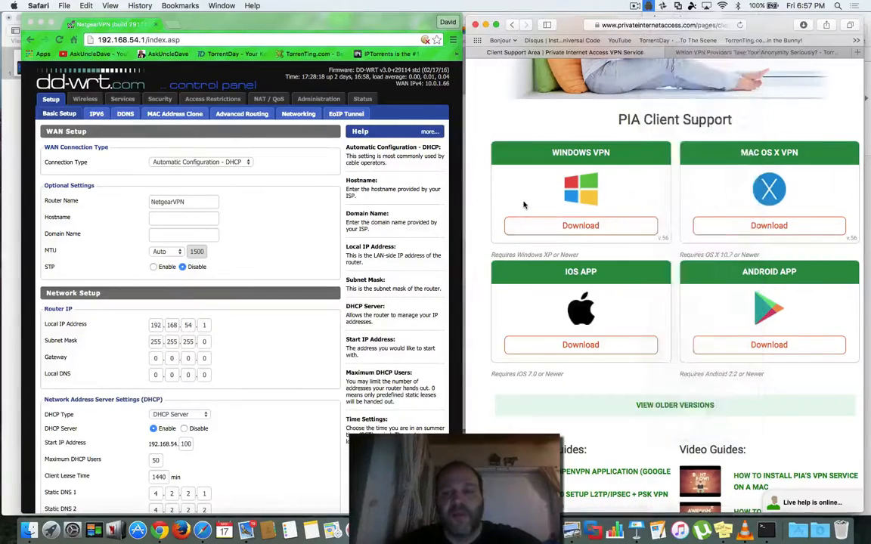
Scroll the PIA client support page down to Other Guides and the Advanced OpenVPN SSL Usage Guides.
scroll(down, 3)
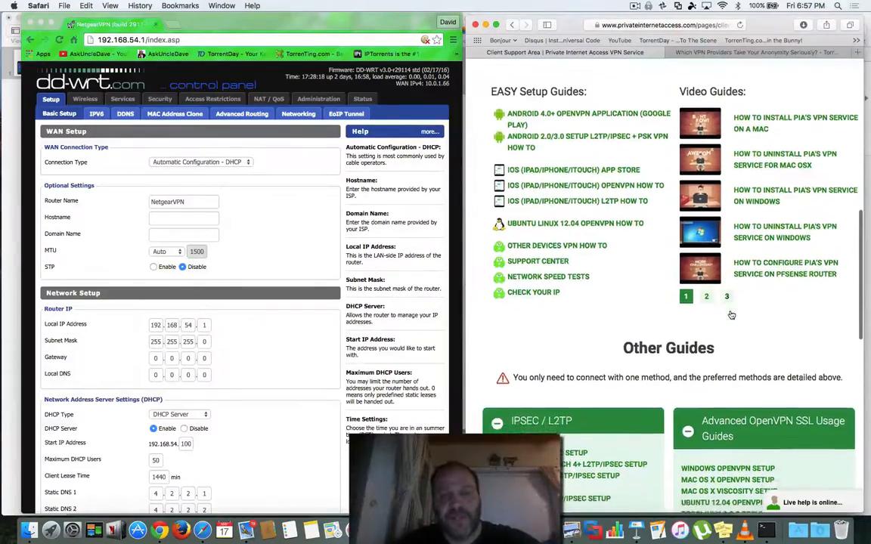
scroll(down, 3)
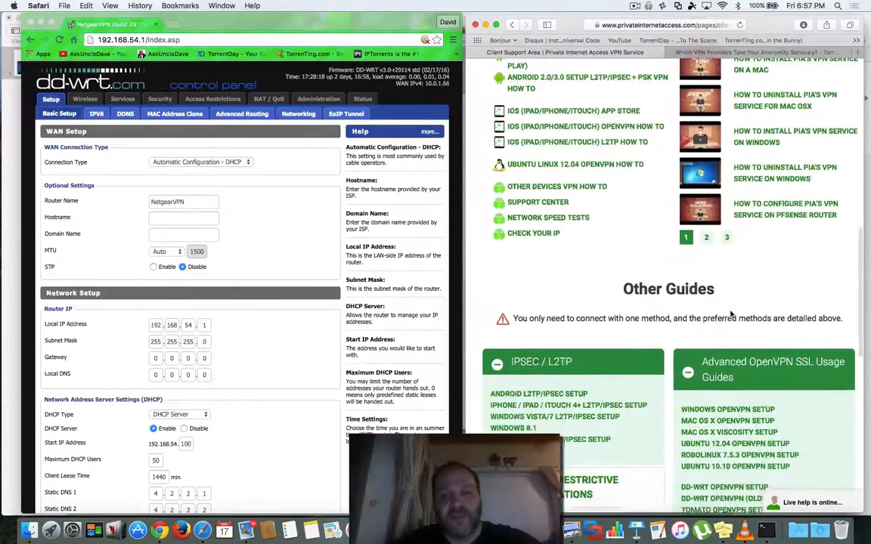
scroll(down, 3)
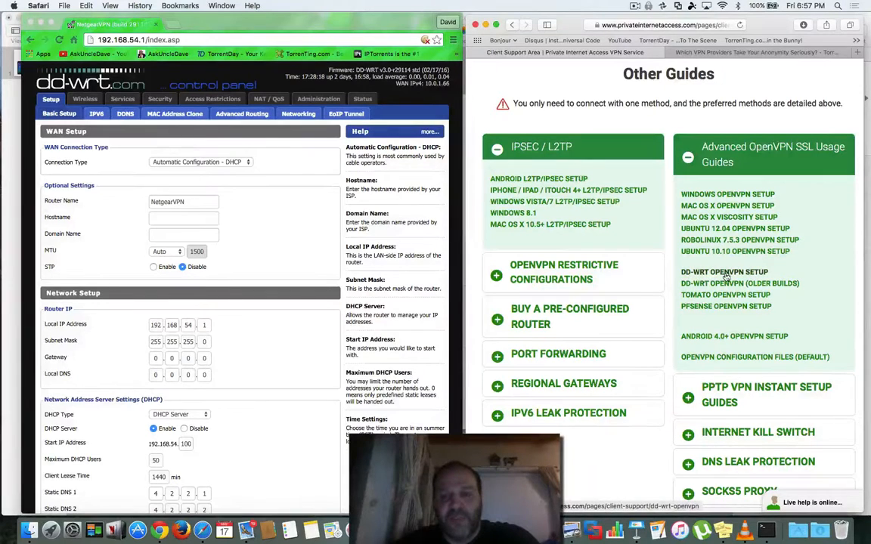
mouse_move(726, 272)
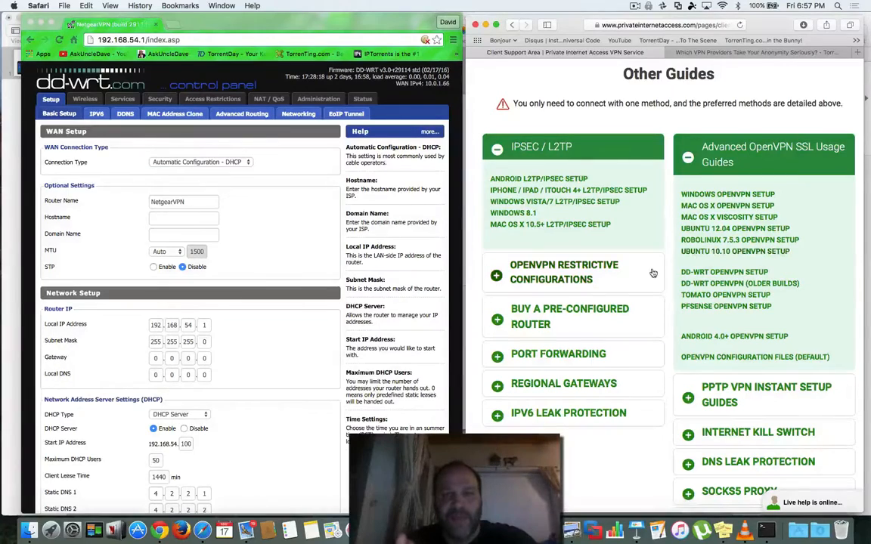
scroll(down, 3)
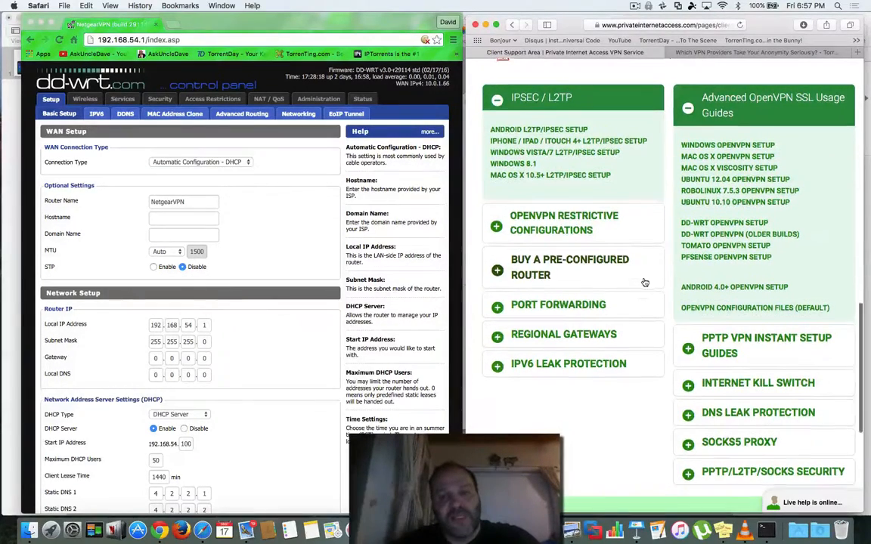
scroll(down, 3)
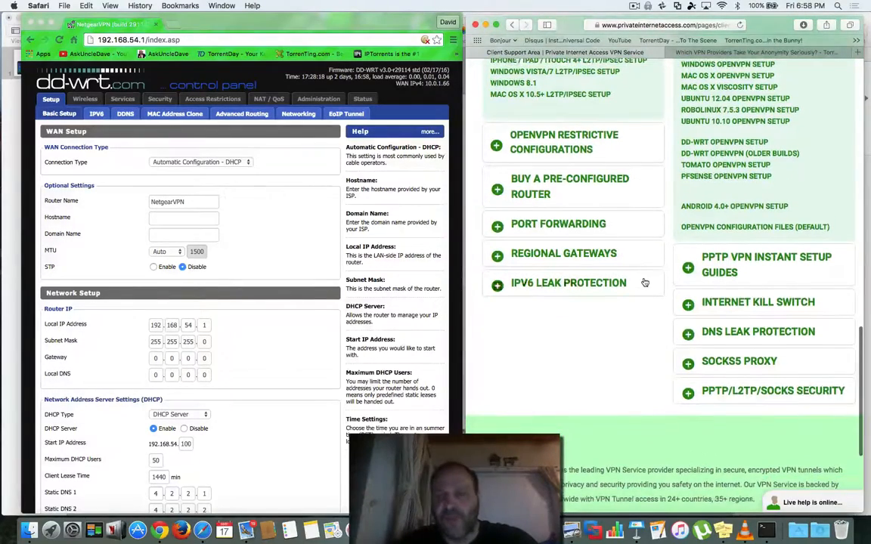
scroll(down, 3)
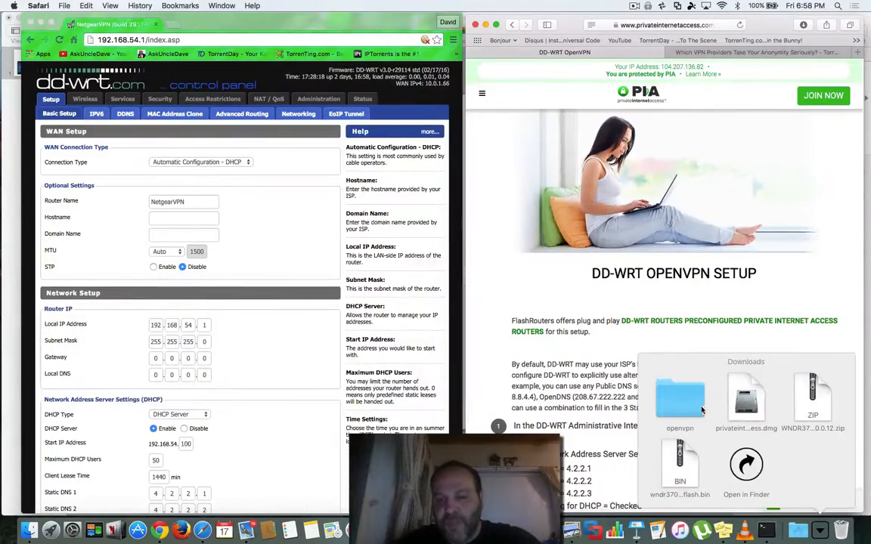
Show the downloaded openvpn folder in Finder with its regional .ovpn files, ca.crt and crl.pem.
double_click(681, 399)
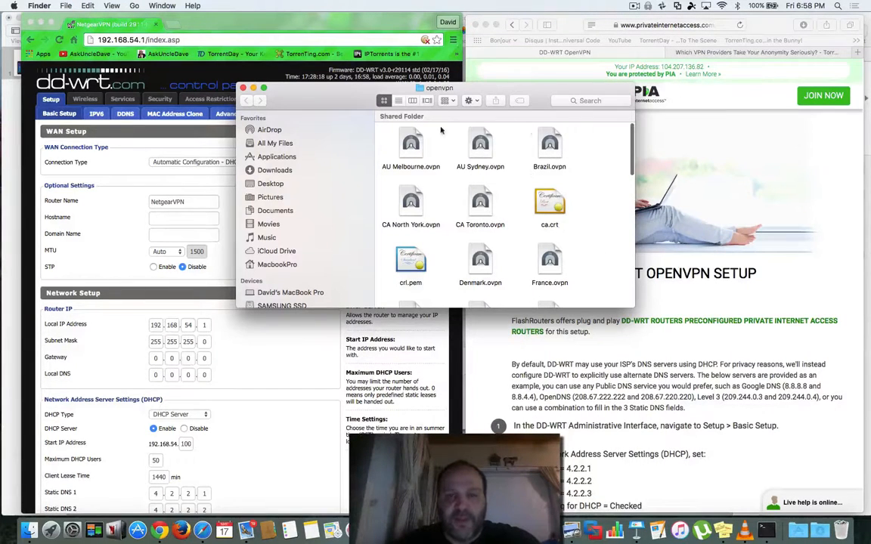
scroll(down, 3)
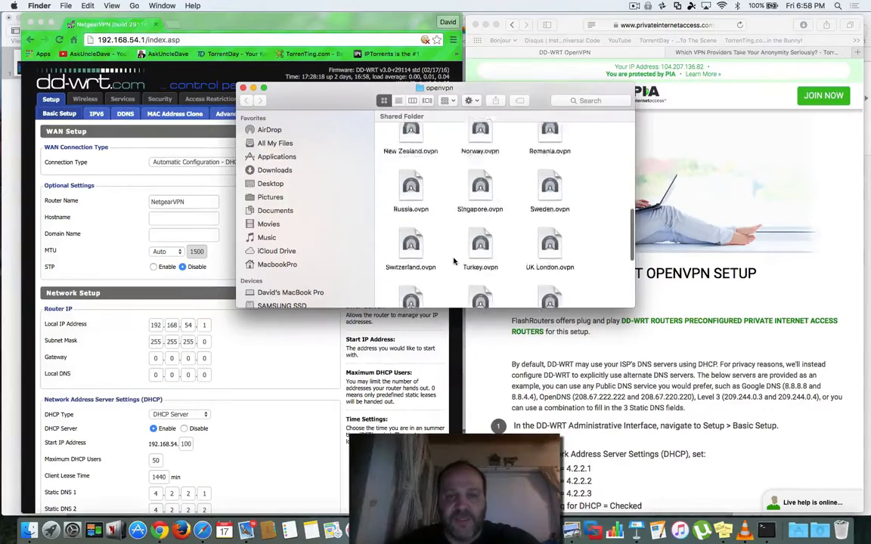
scroll(down, 3)
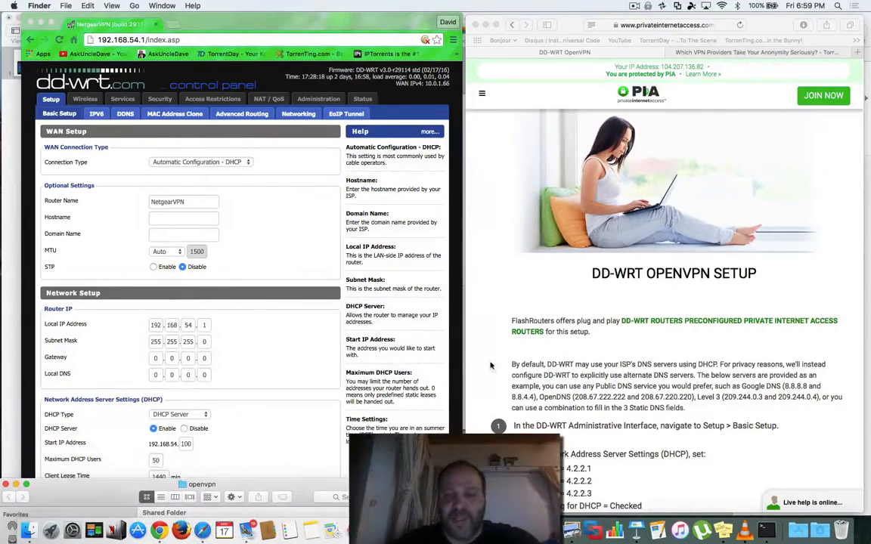
scroll(down, 3)
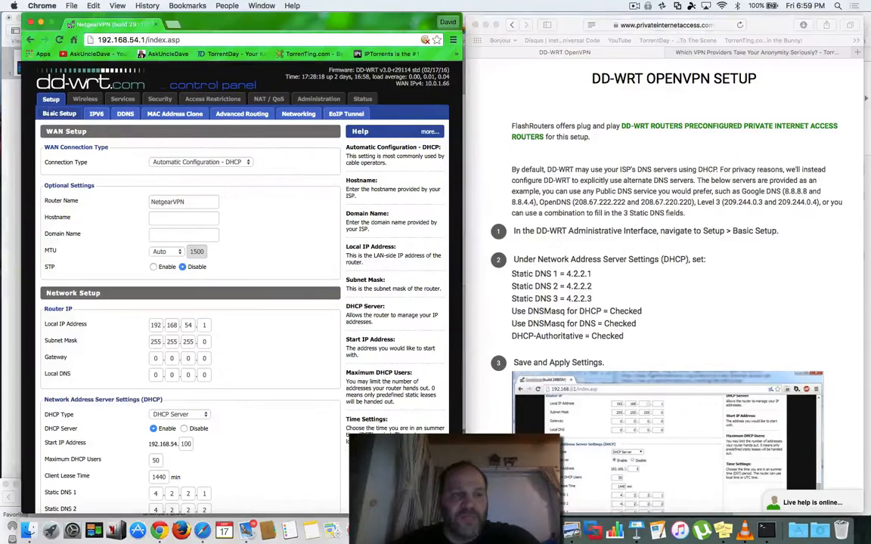
scroll(down, 3)
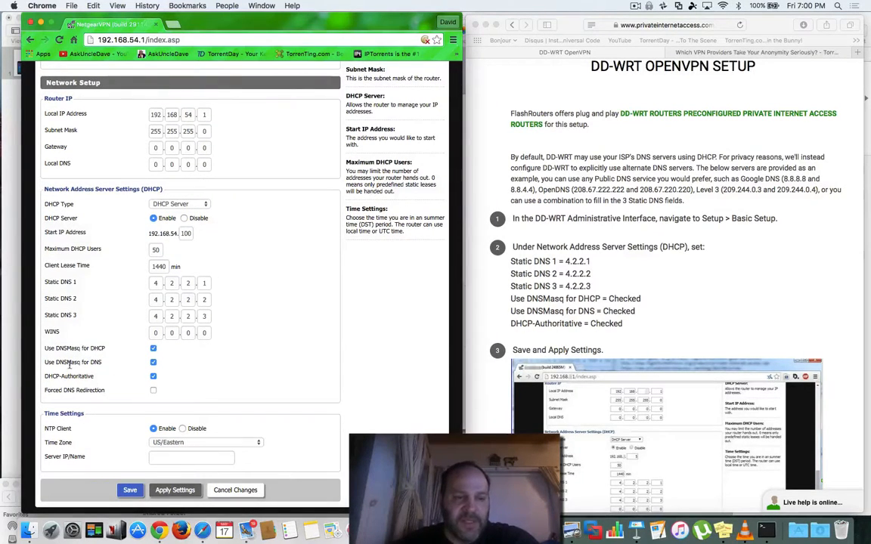
mouse_move(97, 384)
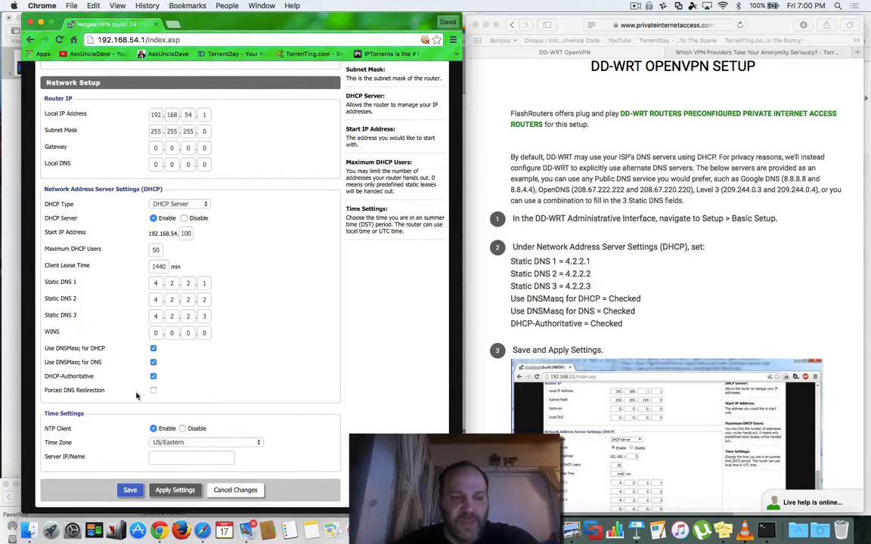
scroll(down, 3)
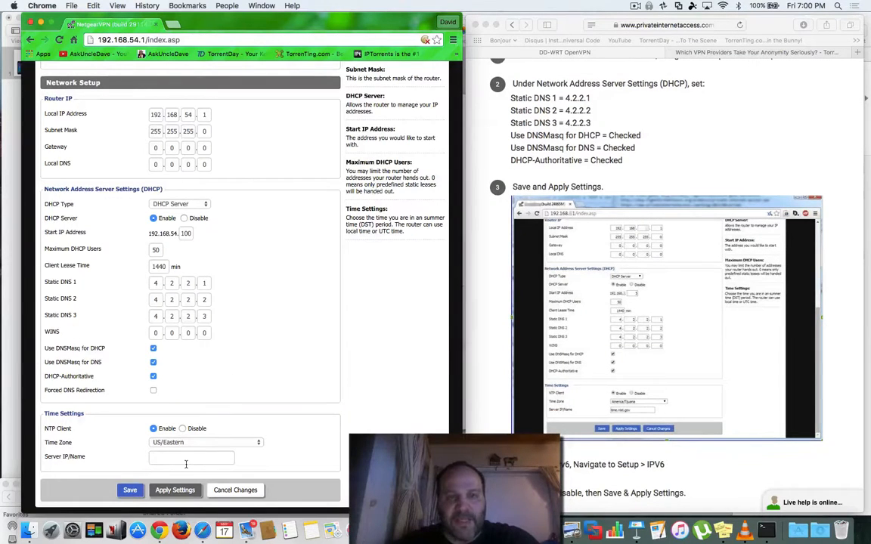
mouse_move(274, 402)
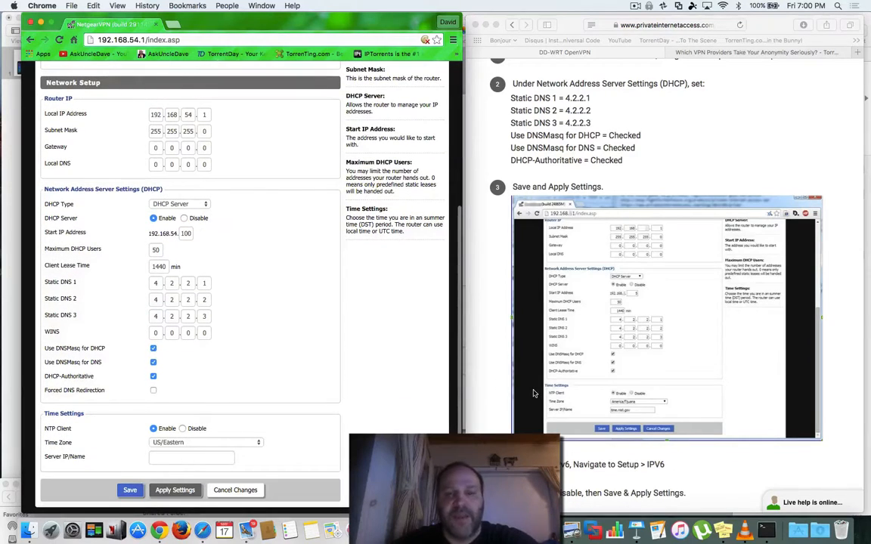
scroll(down, 3)
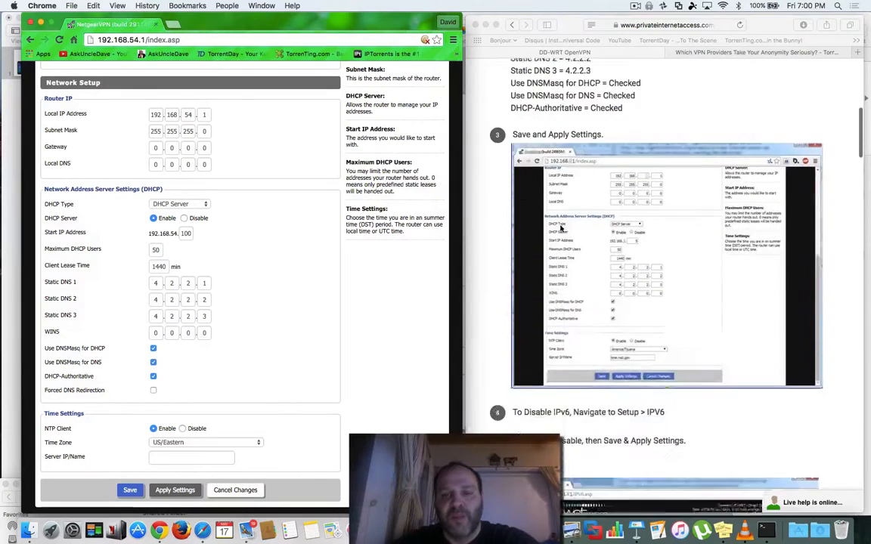
Set IPv6 to Disable on the router's Setup > IPV6 page.
scroll(down, 3)
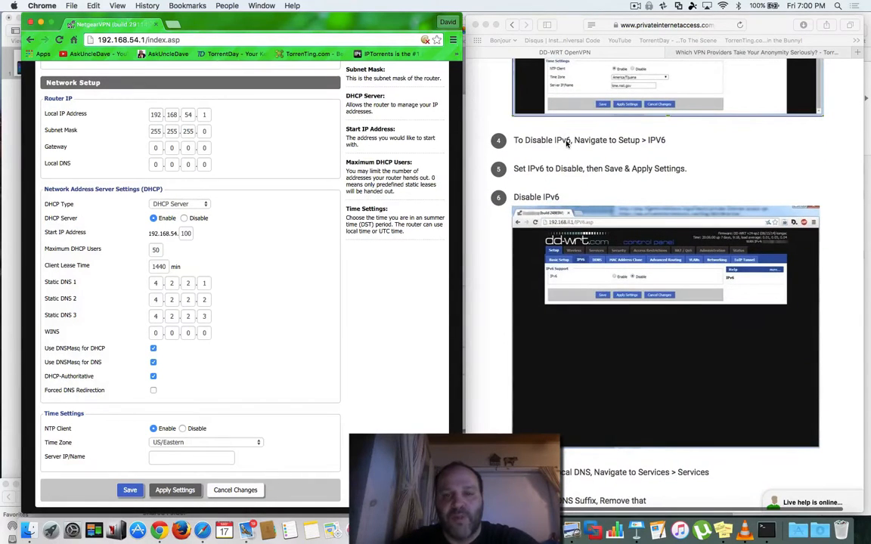
mouse_move(124, 107)
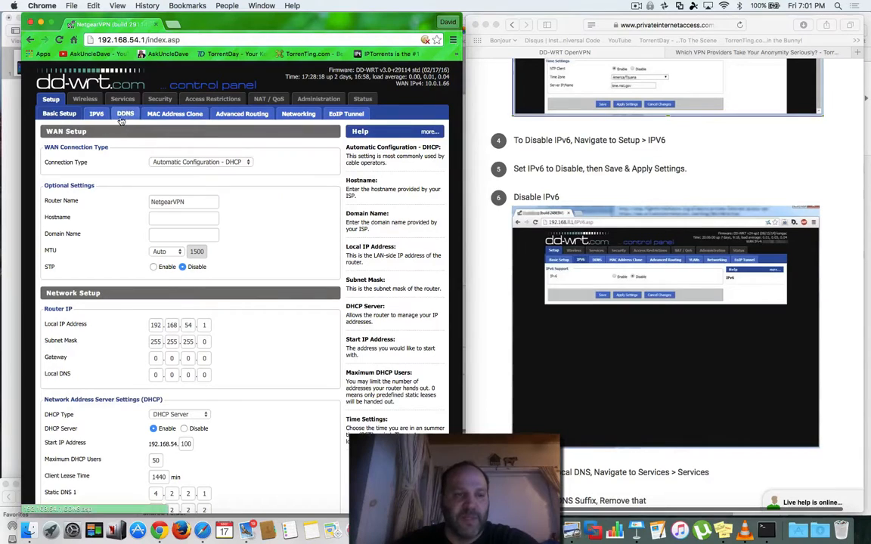
click(96, 114)
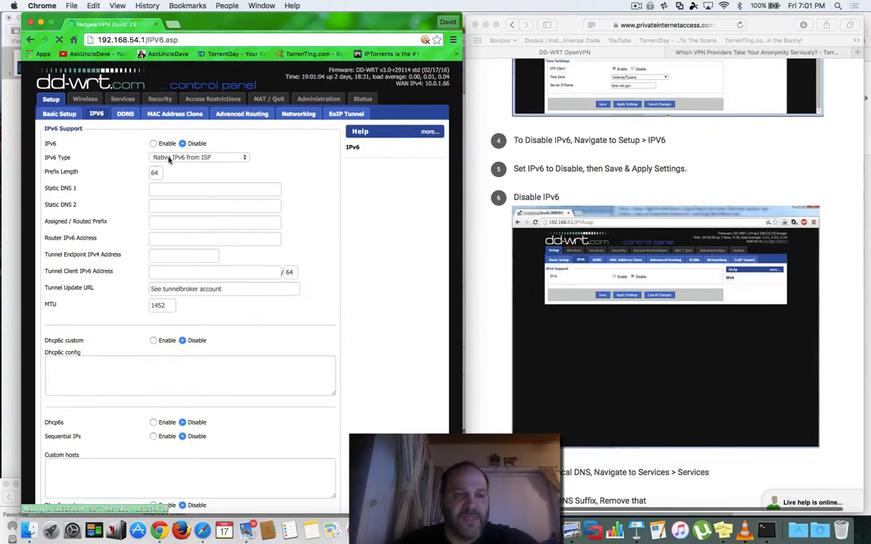
click(182, 144)
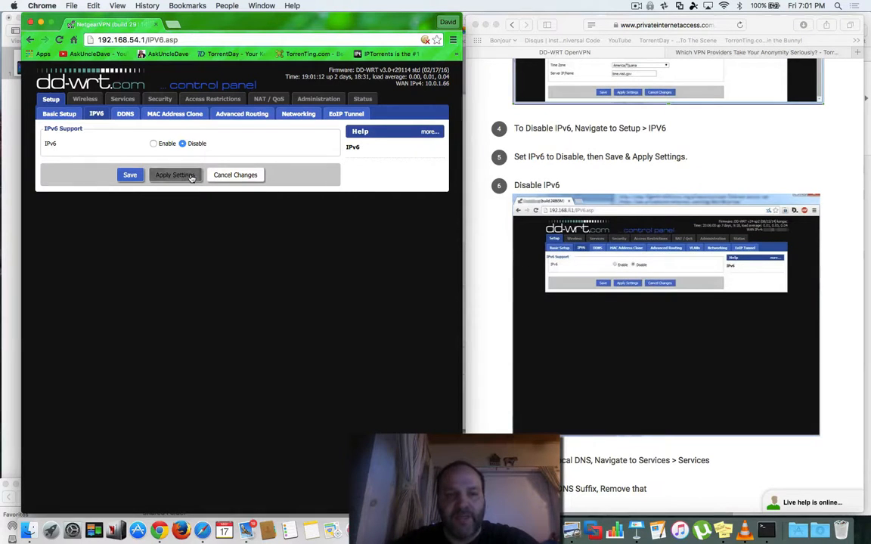
mouse_move(703, 9)
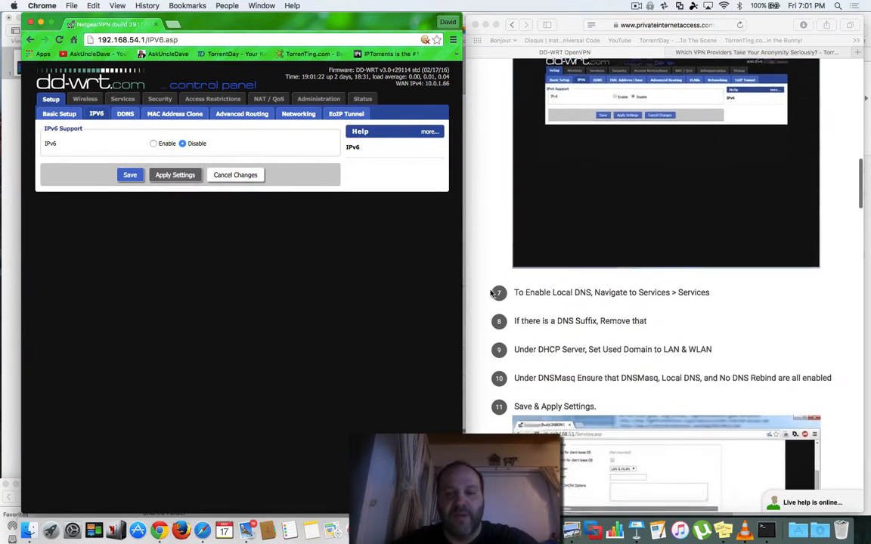
Go to the router's Services page and check DNSMasq, Local DNS and No DNS Rebind are enabled.
scroll(down, 3)
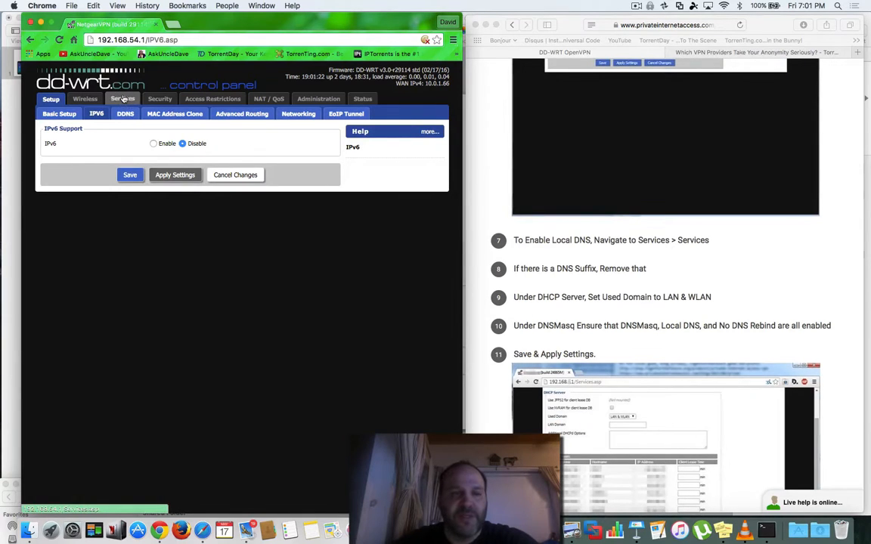
click(123, 98)
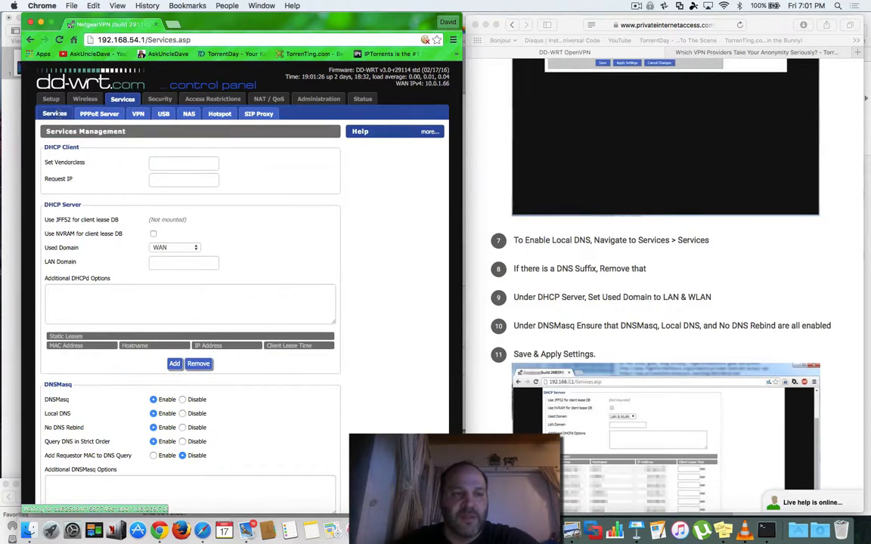
scroll(down, 3)
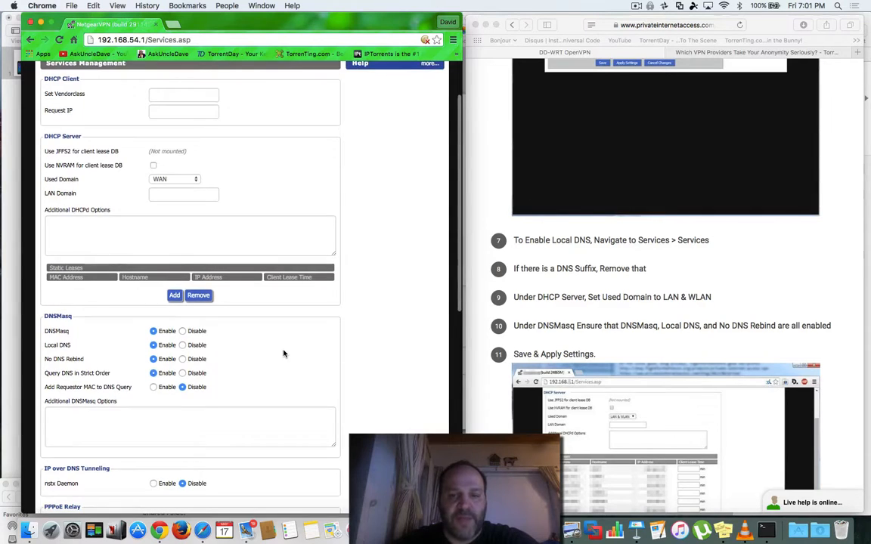
scroll(down, 3)
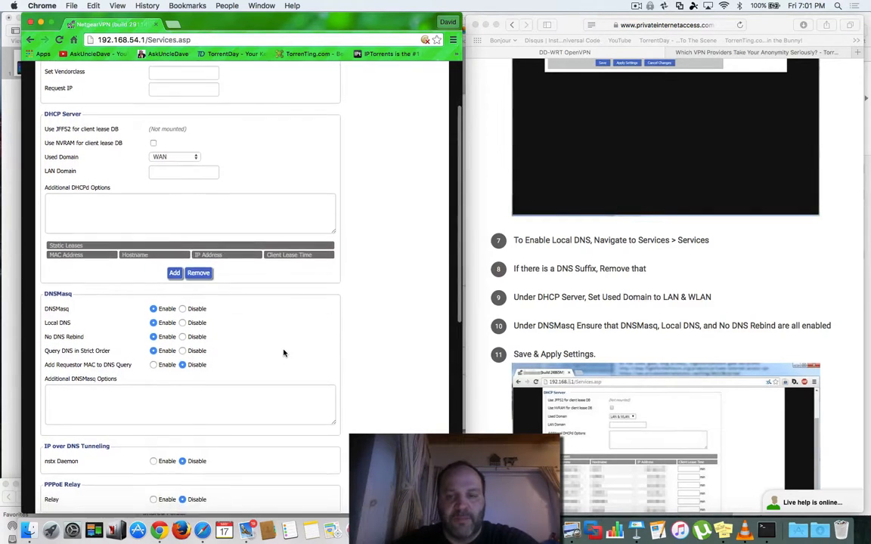
scroll(down, 3)
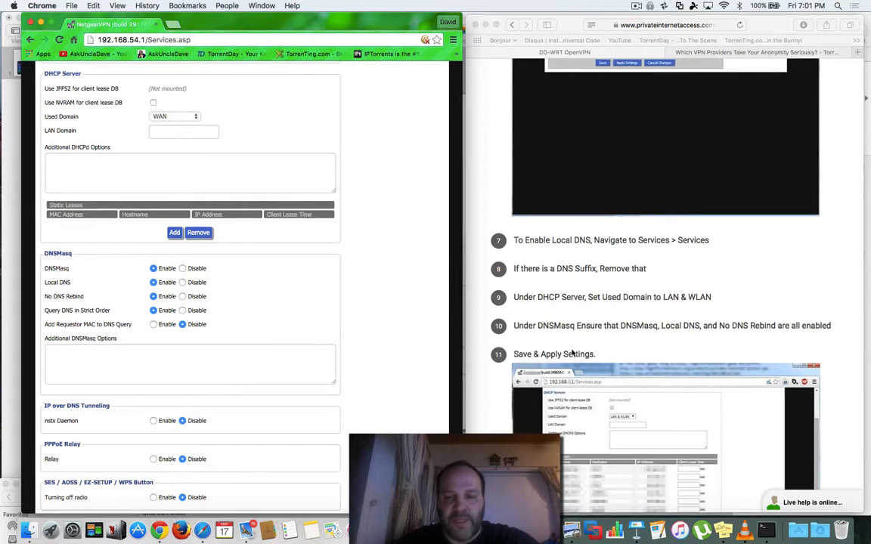
scroll(down, 3)
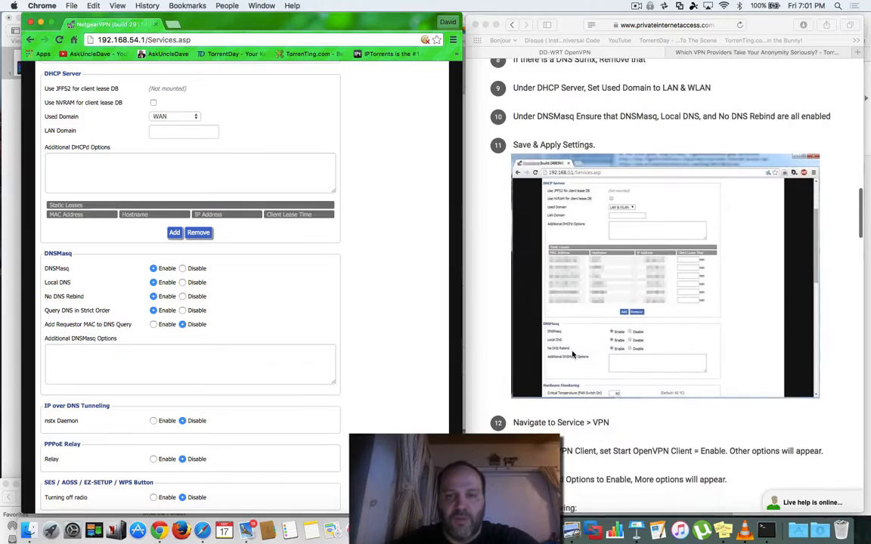
scroll(down, 3)
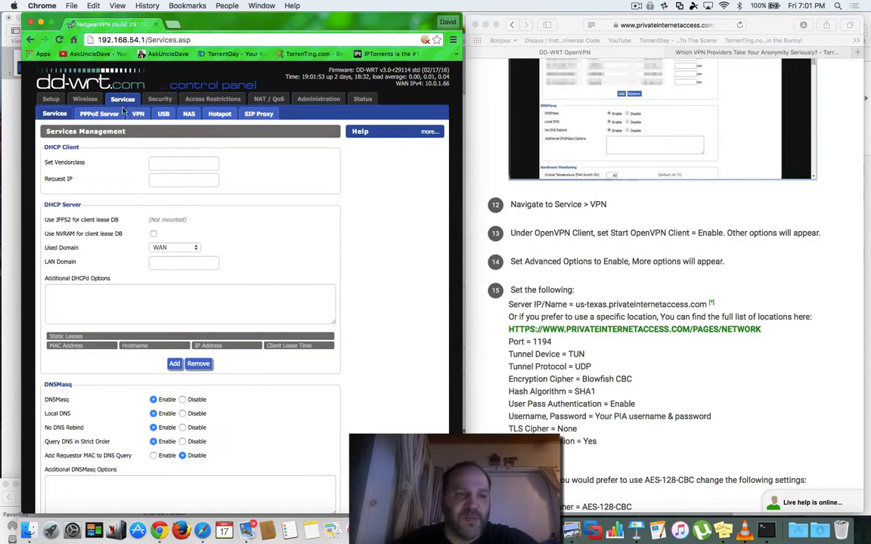
Show the Services > VPN OpenVPN Client settings and open the PIA server locations link in a new tab.
click(100, 114)
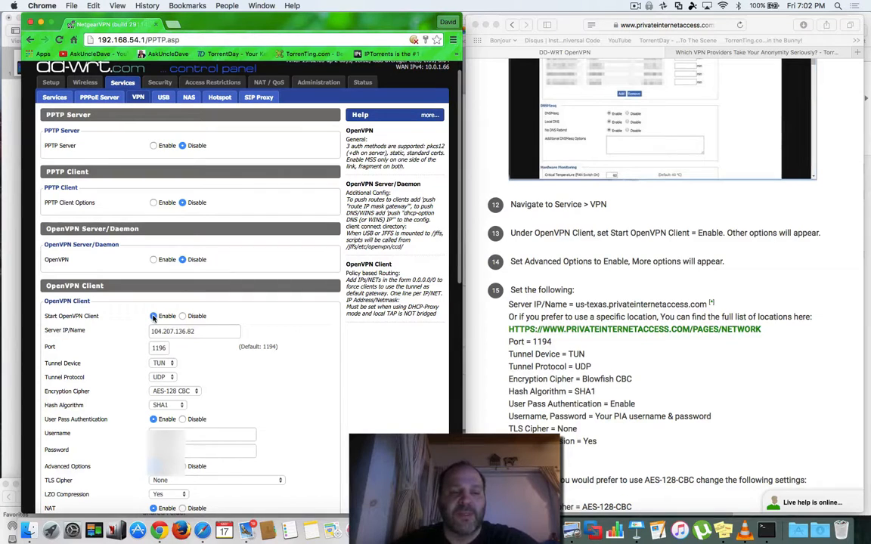
click(154, 316)
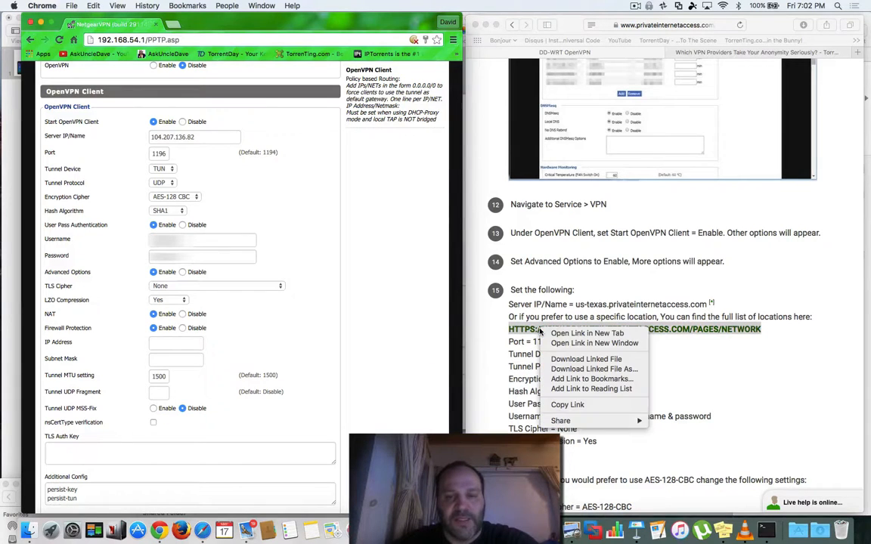
click(590, 334)
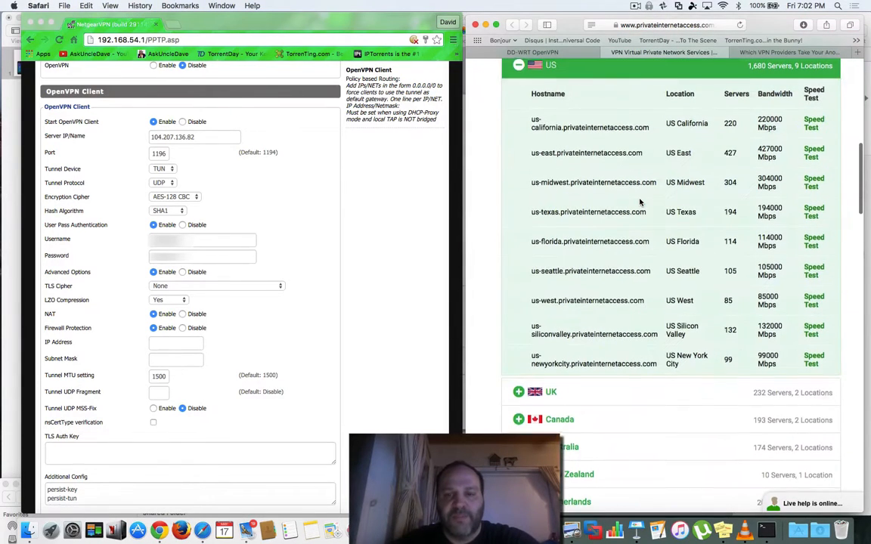
Copy the us-west.privateinternetaccess.com hostname from PIA's US server list.
scroll(down, 3)
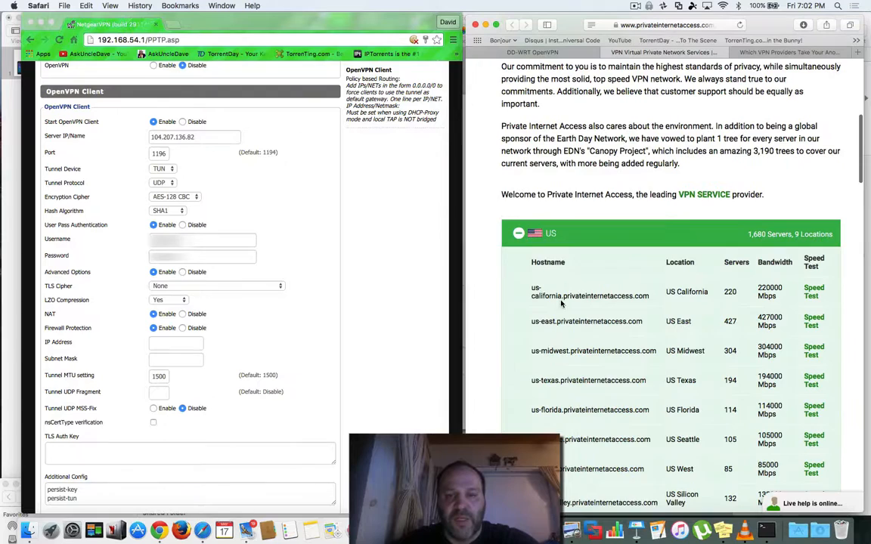
scroll(down, 3)
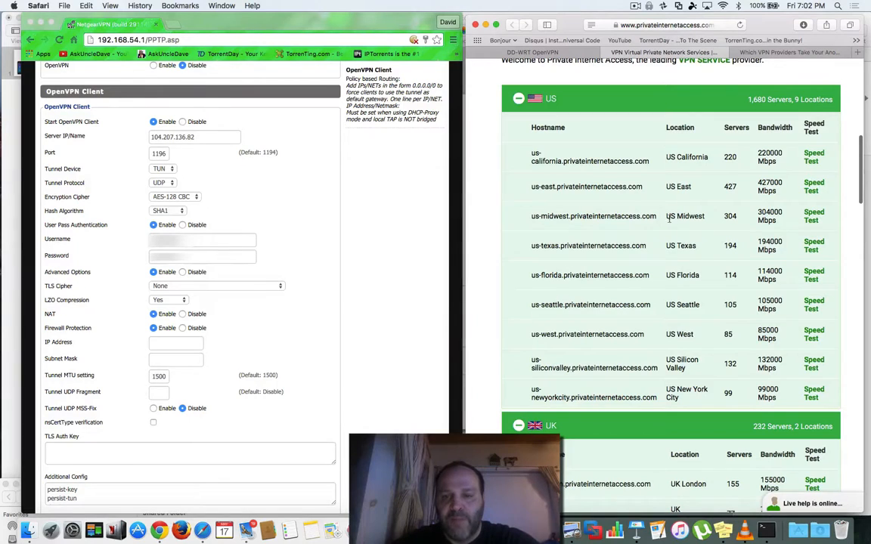
mouse_move(695, 330)
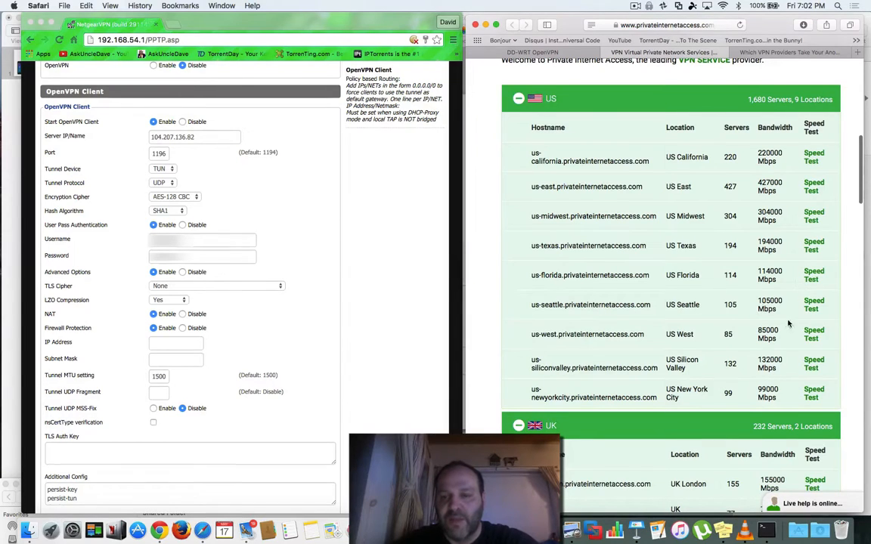
mouse_move(561, 360)
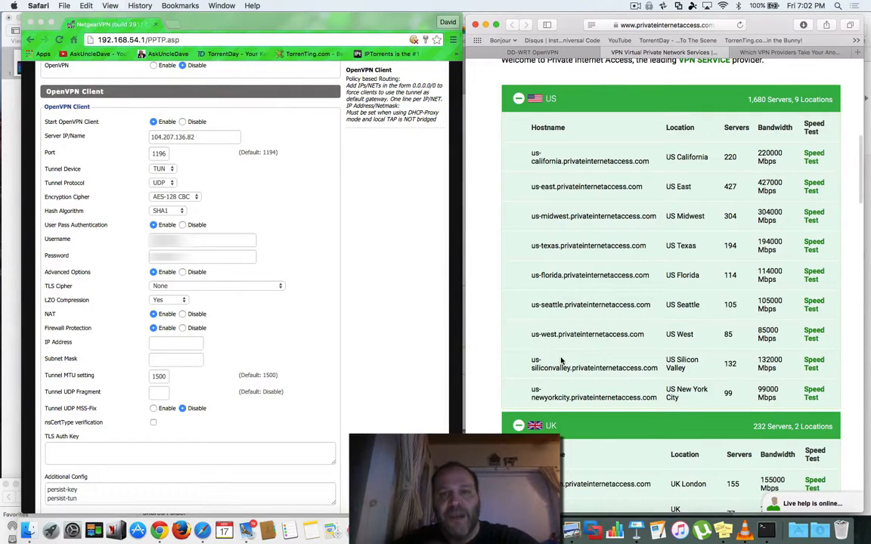
mouse_move(588, 323)
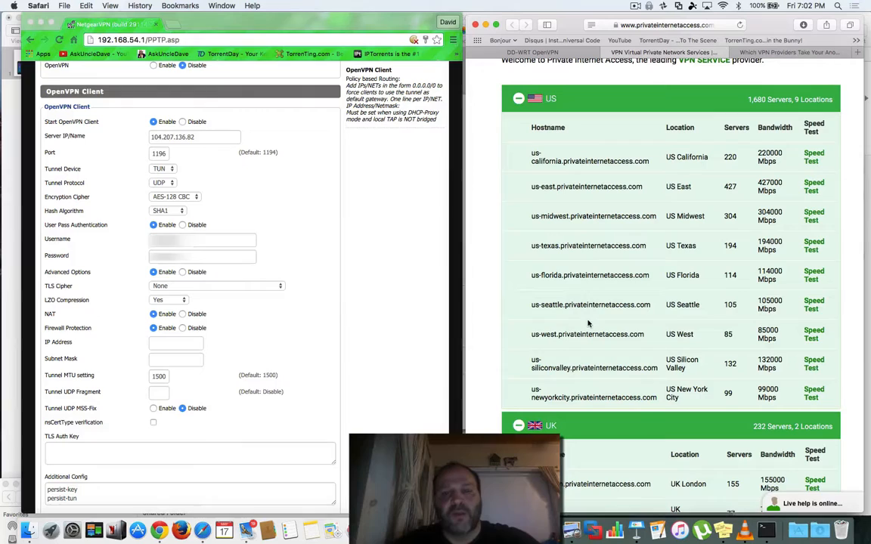
mouse_move(592, 329)
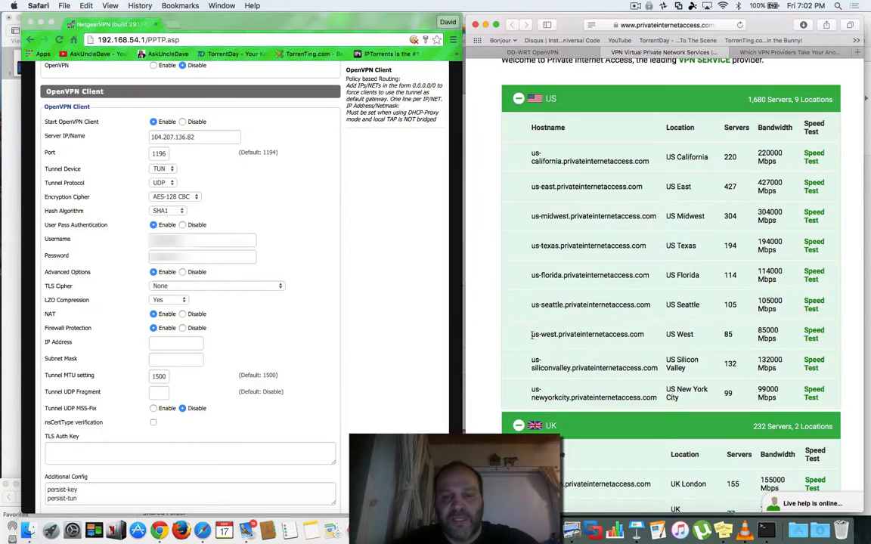
right_click(586, 334)
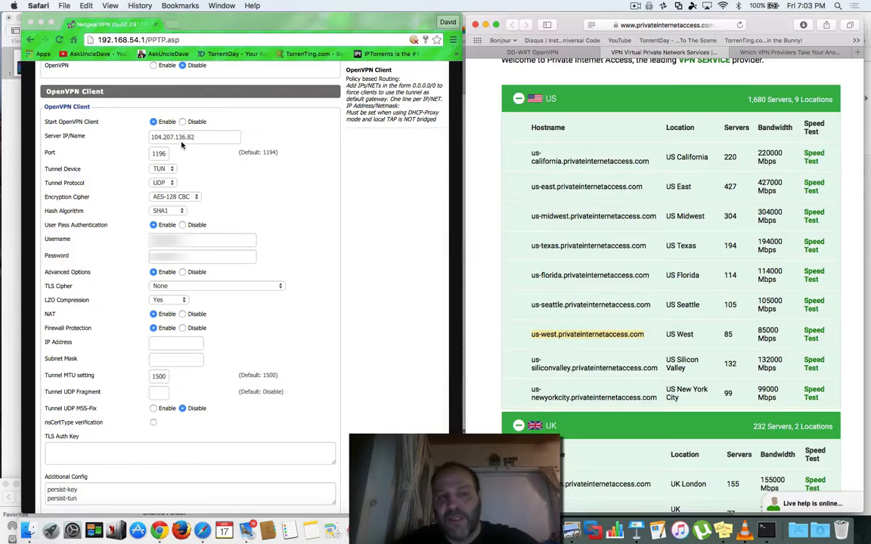
mouse_move(234, 153)
text(nslookup)
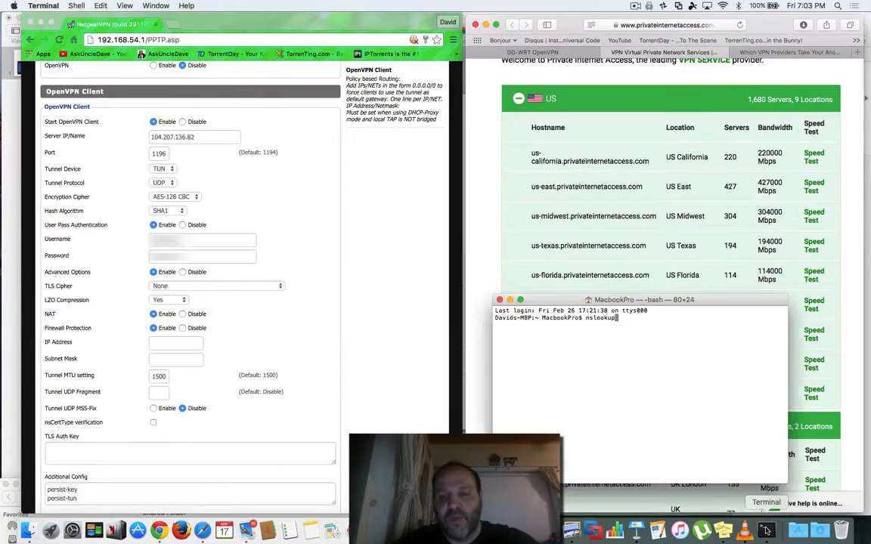
Run nslookup on the pasted us-west hostname in Terminal and copy one returned server IP address.
click(818, 526)
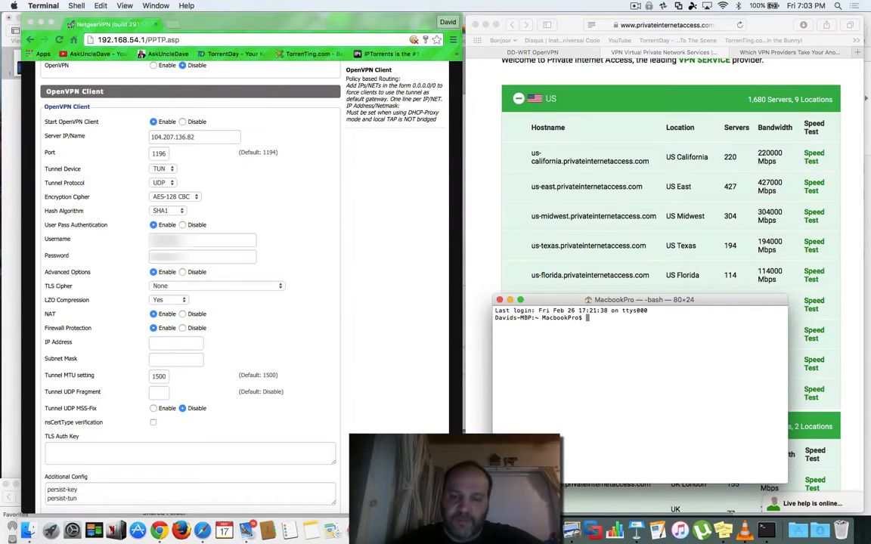
text(nslookup)
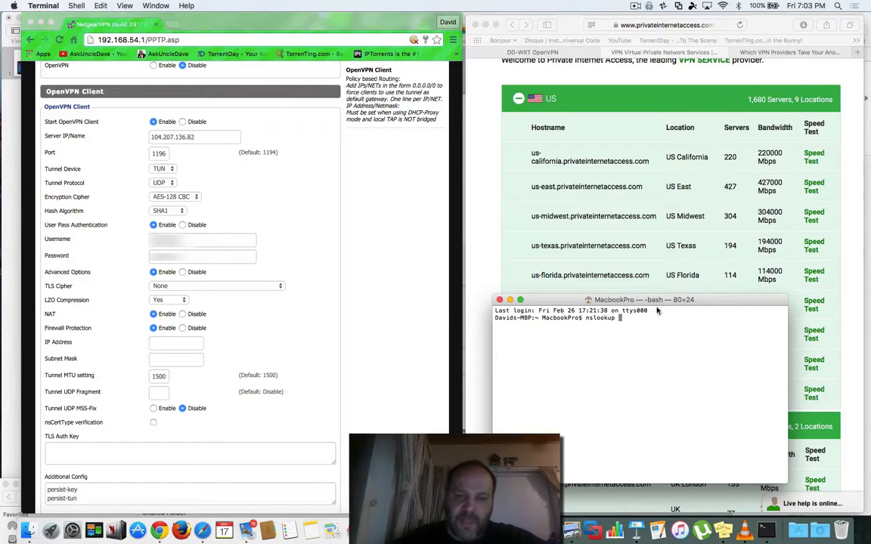
right_click(623, 317)
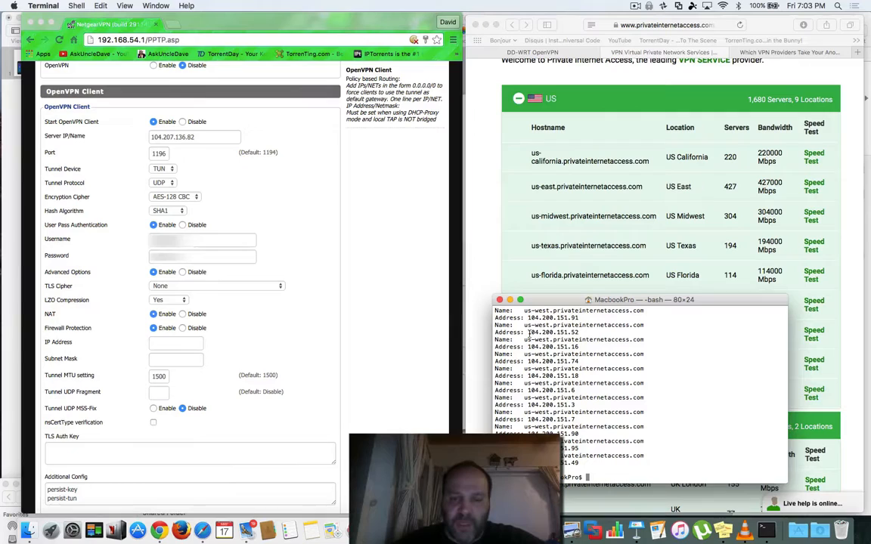
double_click(552, 333)
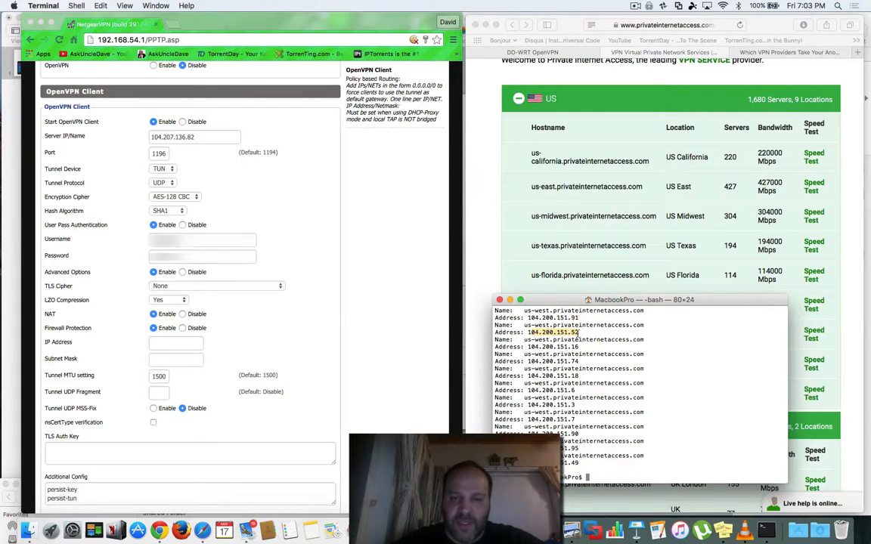
right_click(551, 333)
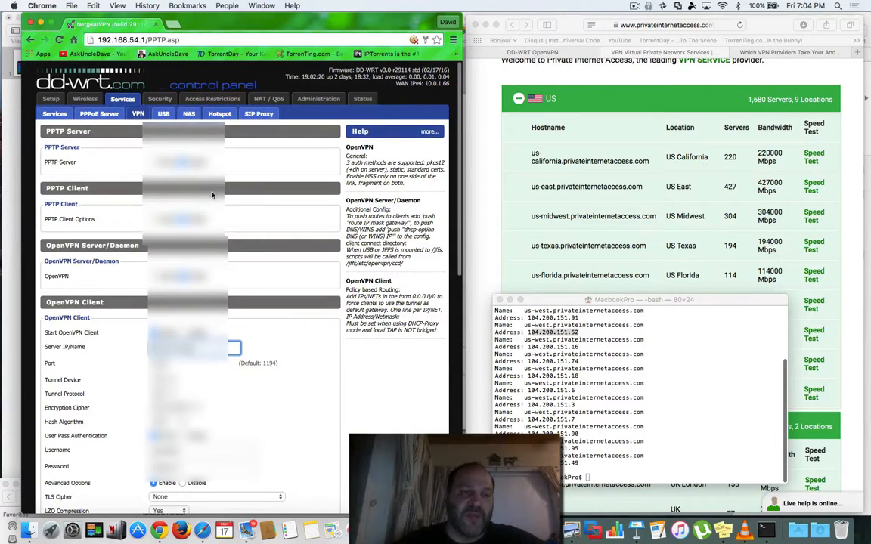
Enter server IP 104.207.136.82 in the OpenVPN client form and choose AES-128-CBC encryption.
scroll(down, 3)
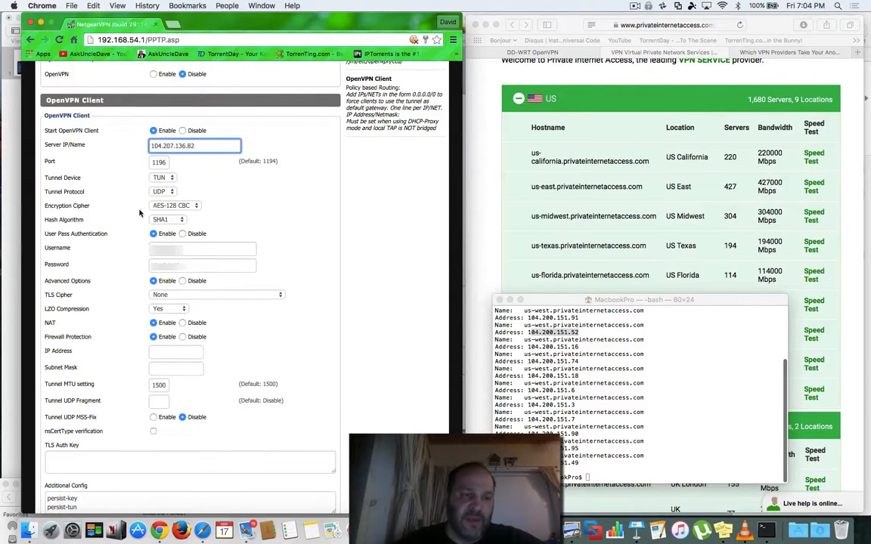
click(174, 205)
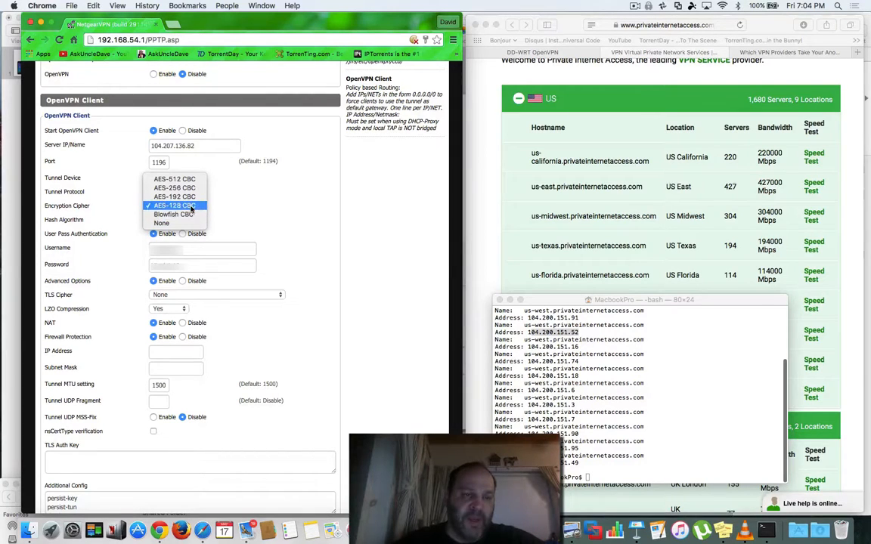
click(174, 206)
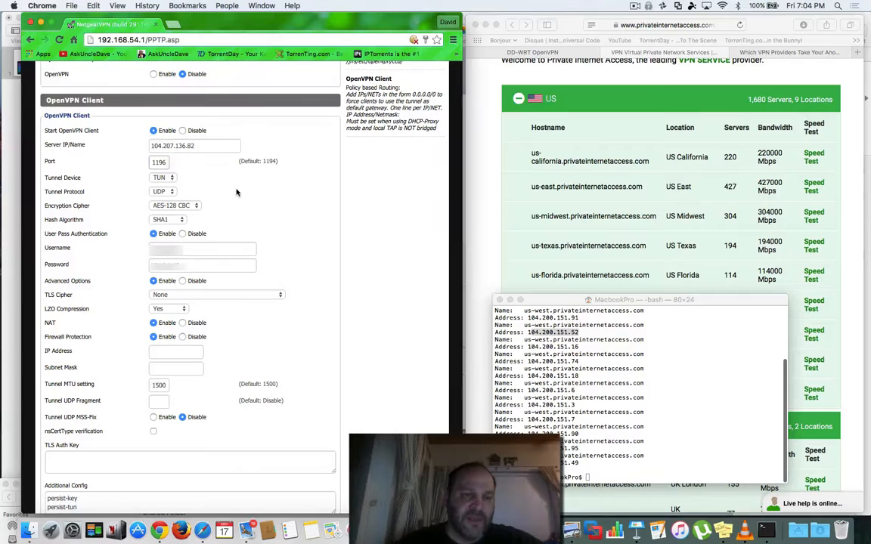
mouse_move(127, 290)
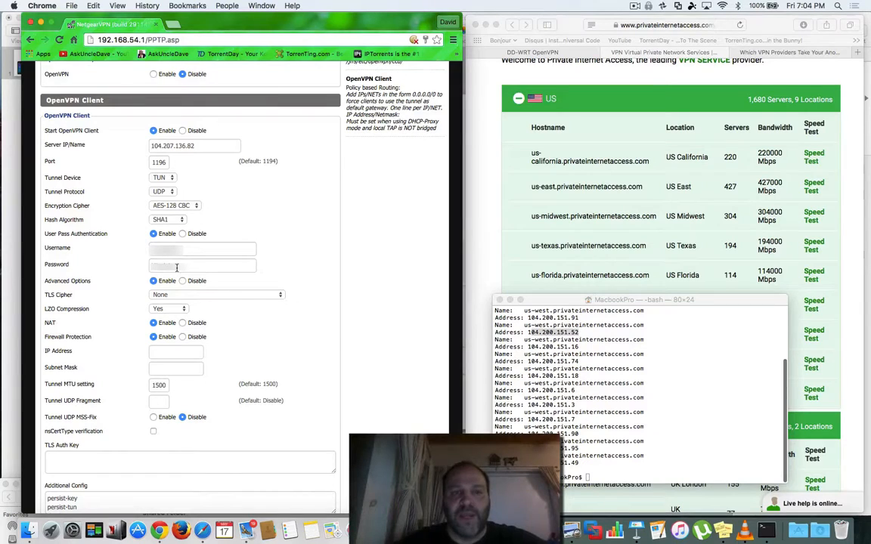
mouse_move(214, 260)
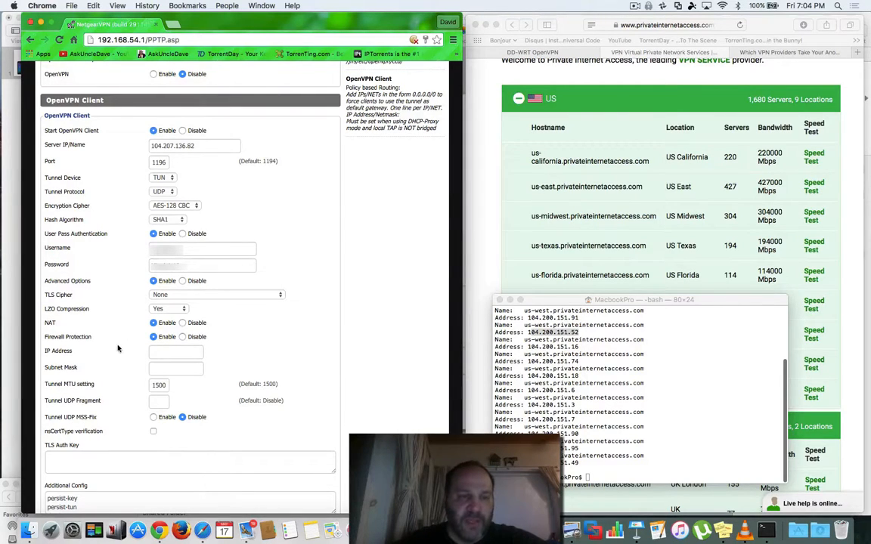
mouse_move(154, 345)
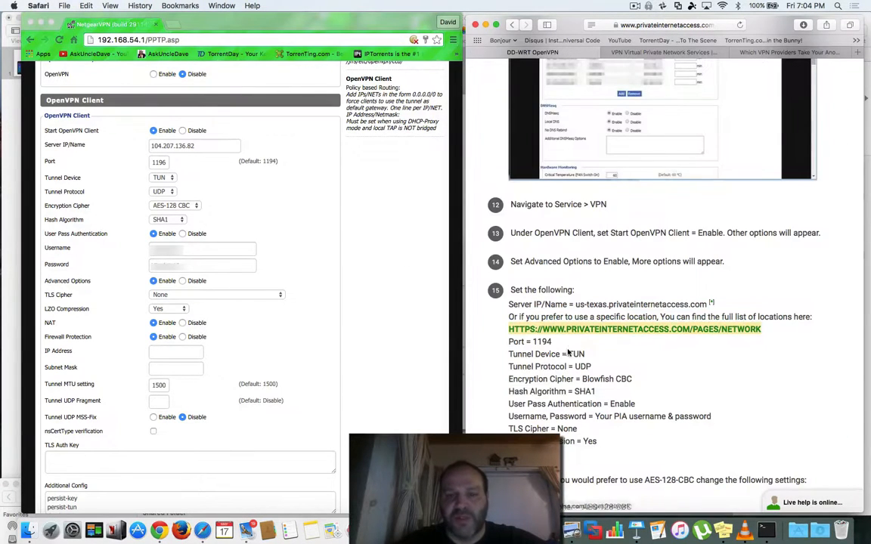
scroll(down, 3)
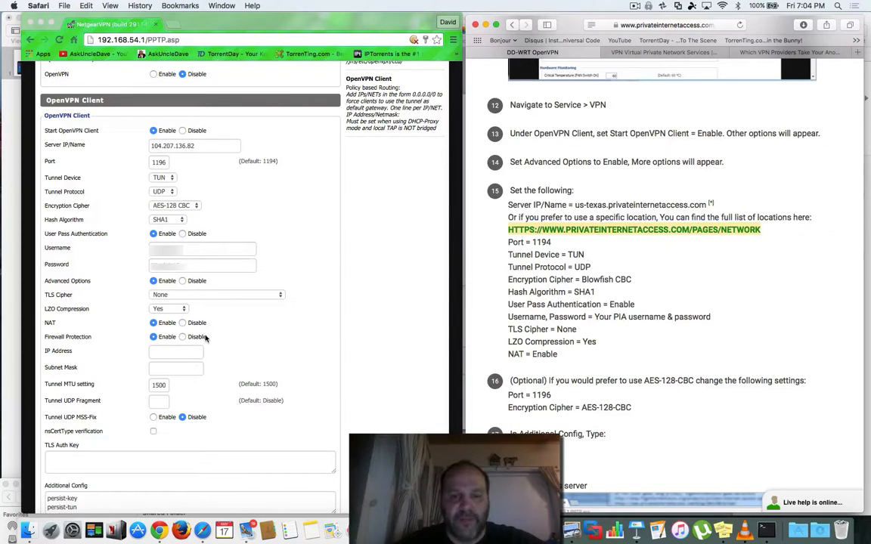
mouse_move(277, 330)
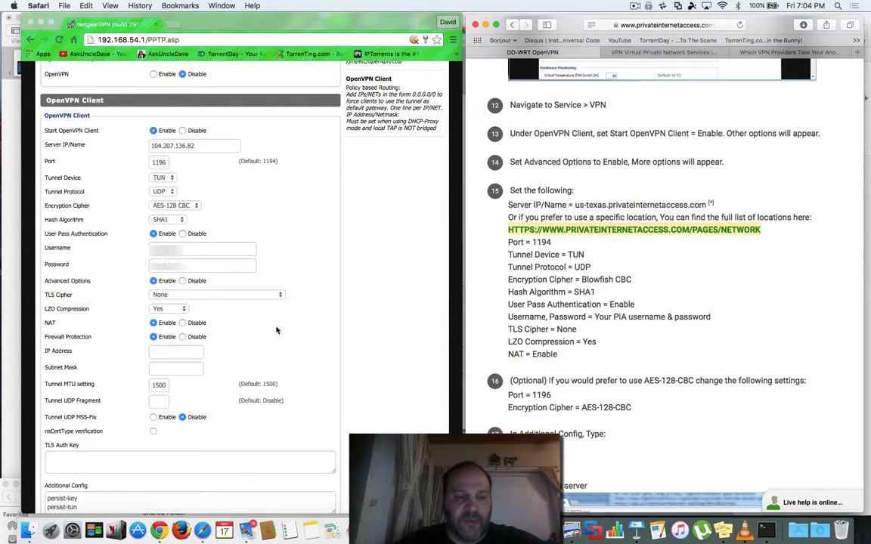
scroll(down, 3)
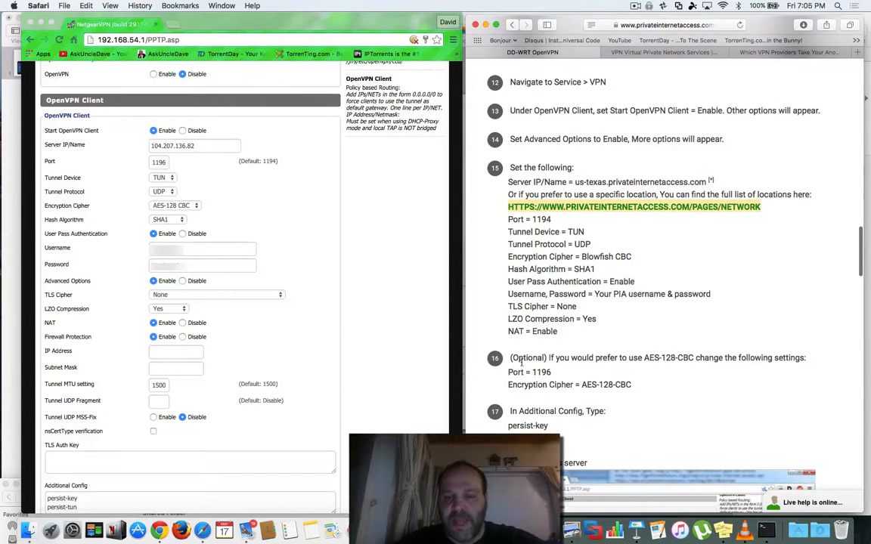
mouse_move(602, 385)
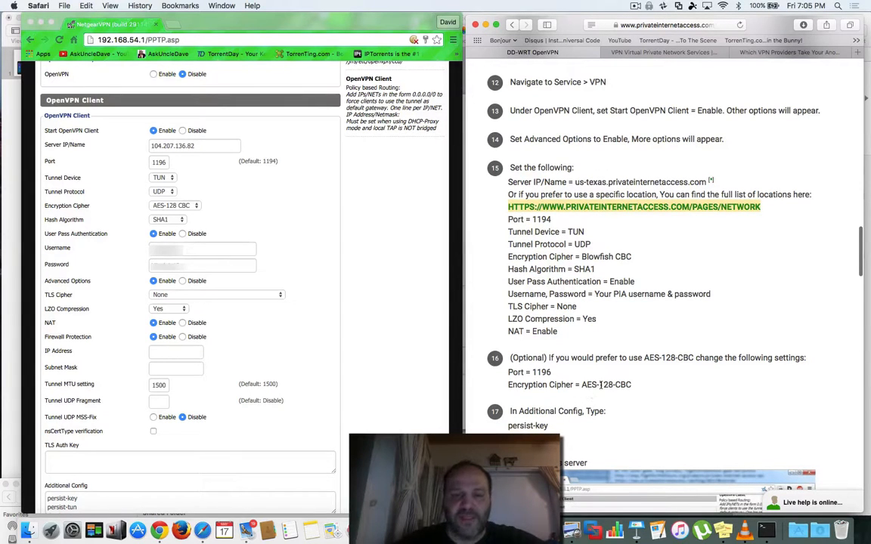
mouse_move(614, 369)
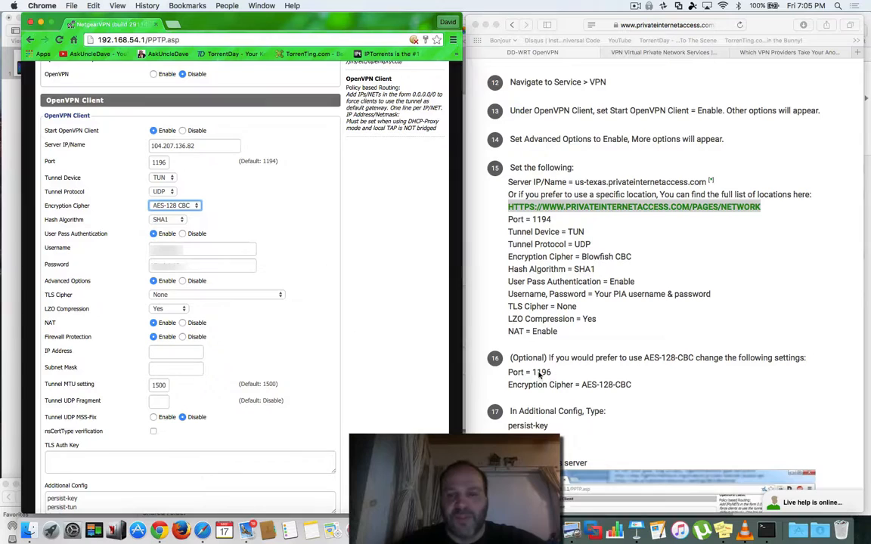
scroll(down, 3)
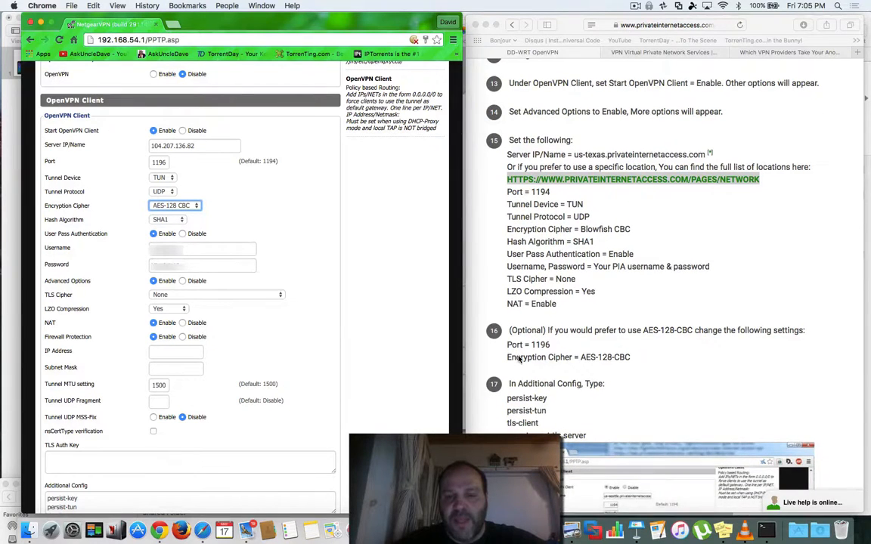
scroll(down, 3)
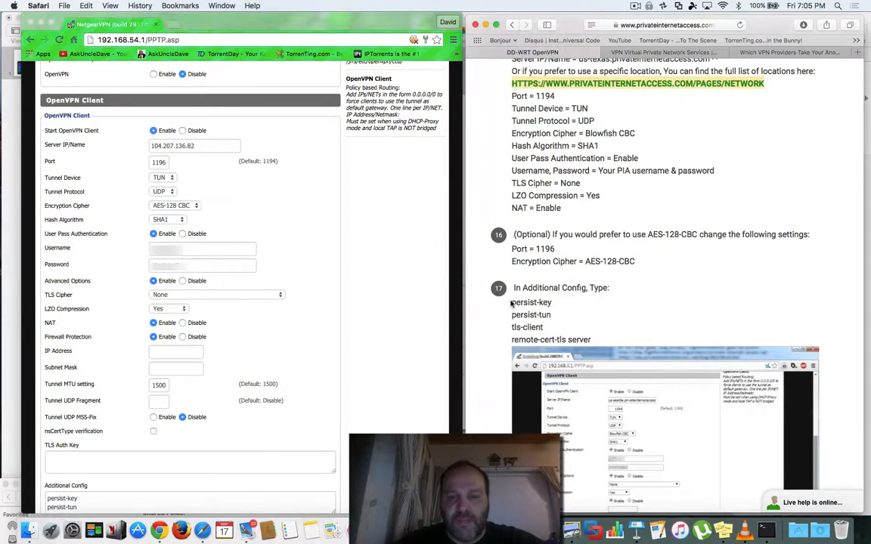
drag(511, 302, 591, 344)
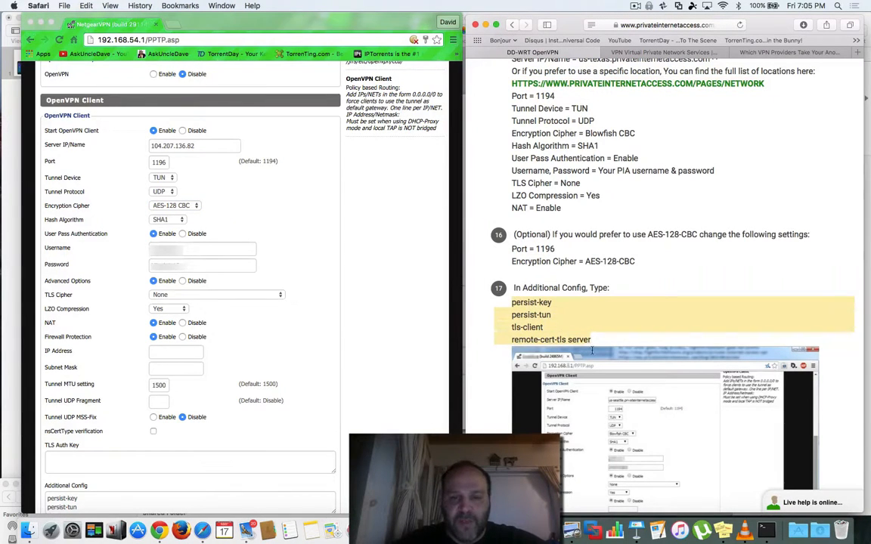
right_click(529, 316)
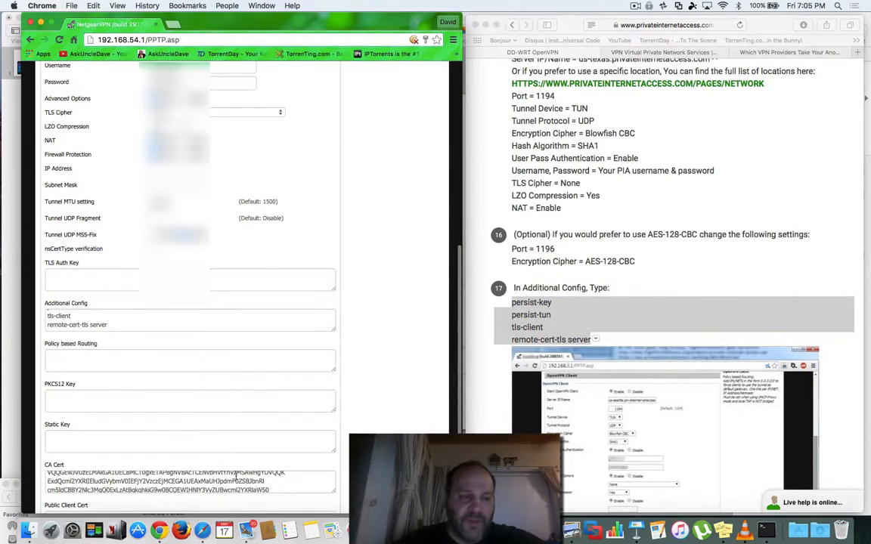
click(112, 319)
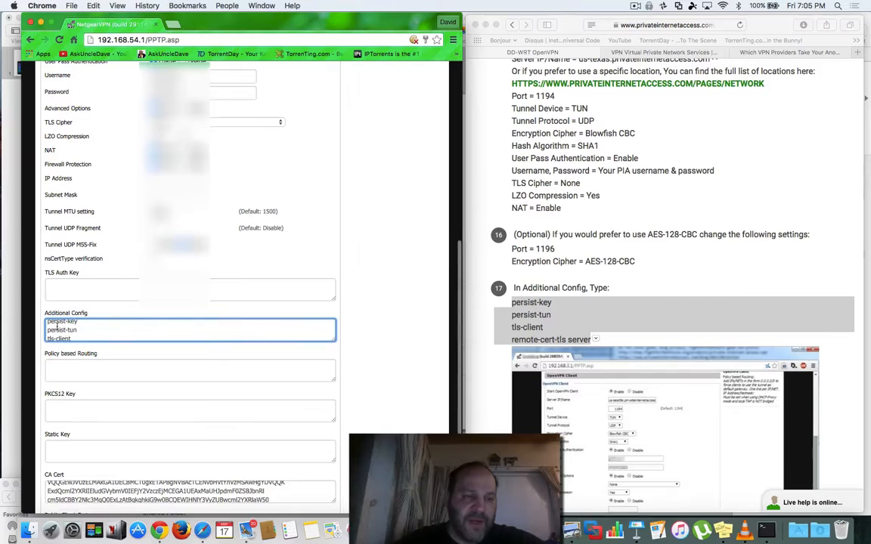
mouse_move(529, 298)
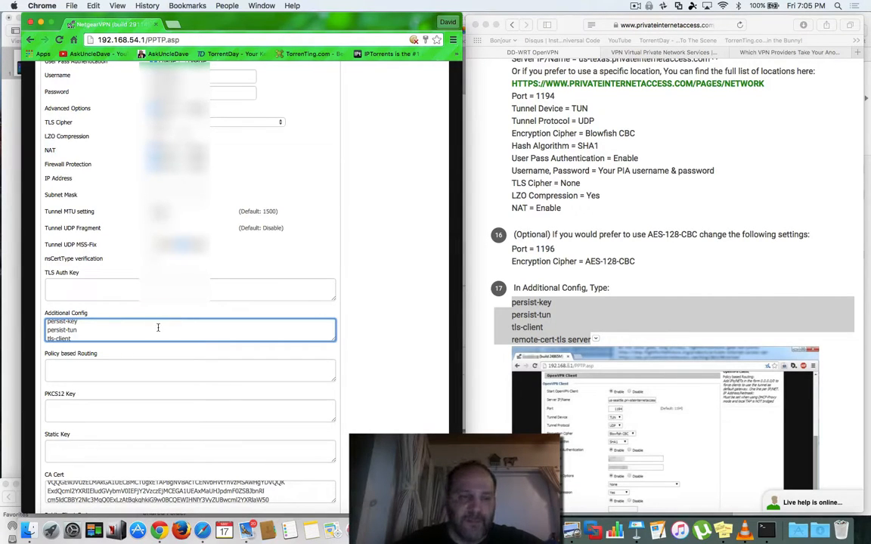
scroll(down, 3)
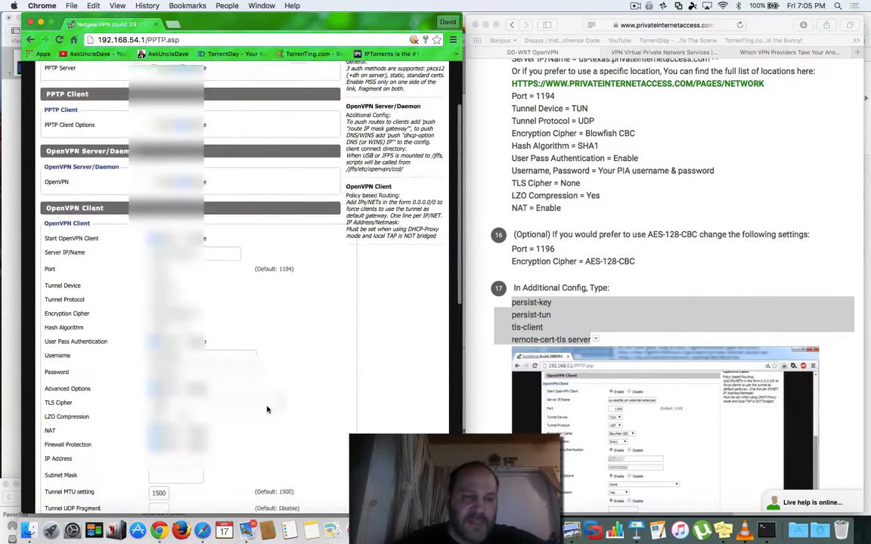
scroll(down, 3)
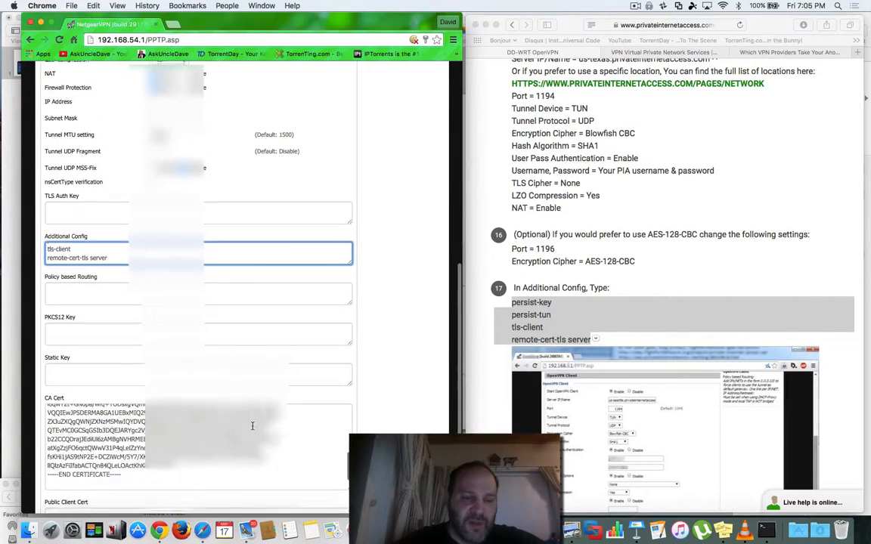
scroll(down, 3)
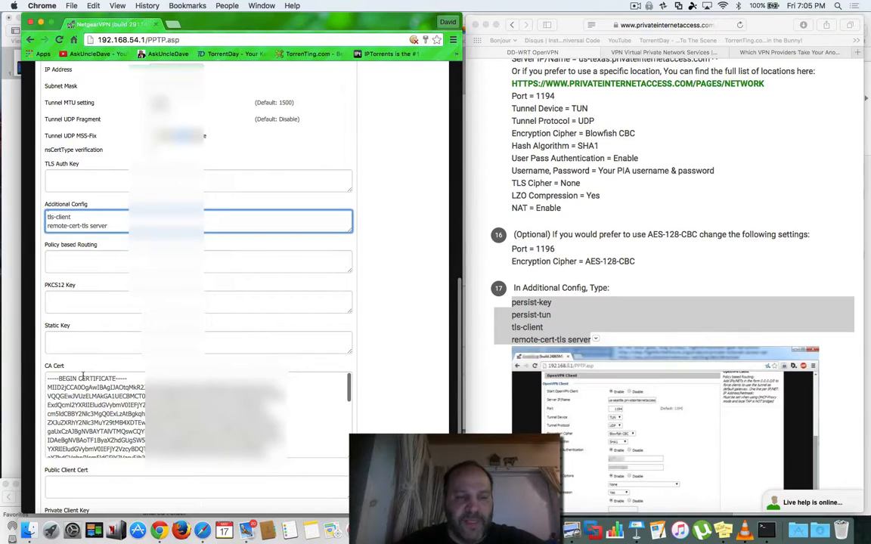
mouse_move(281, 318)
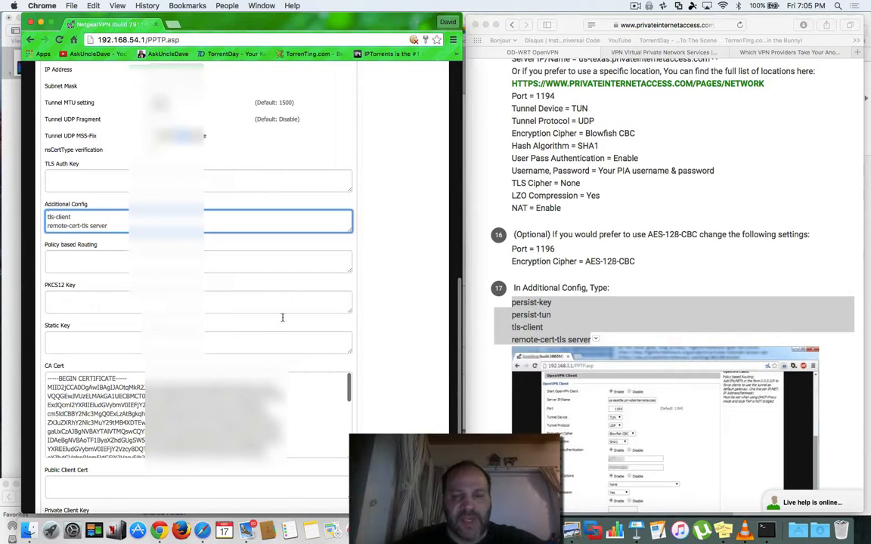
Download the openvpn.zip linked in the guide's step 18 via Download Linked File.
scroll(down, 3)
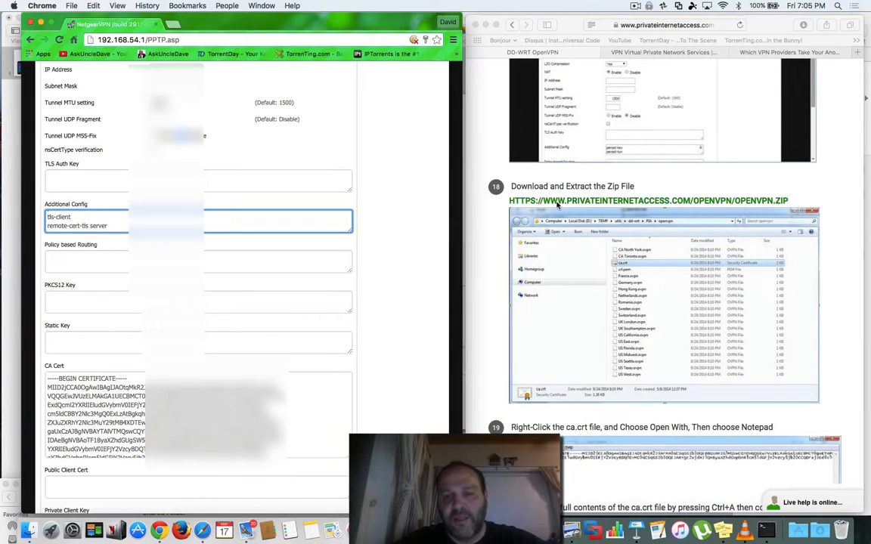
right_click(558, 200)
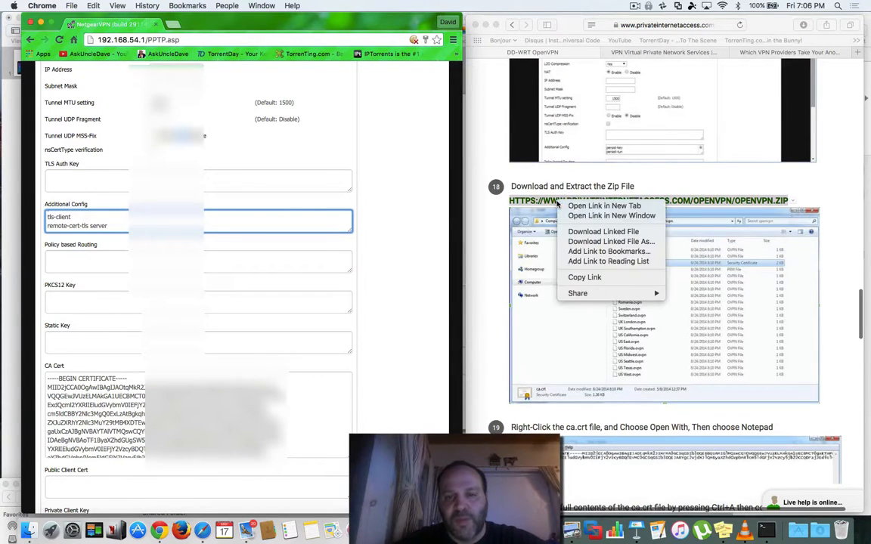
click(604, 206)
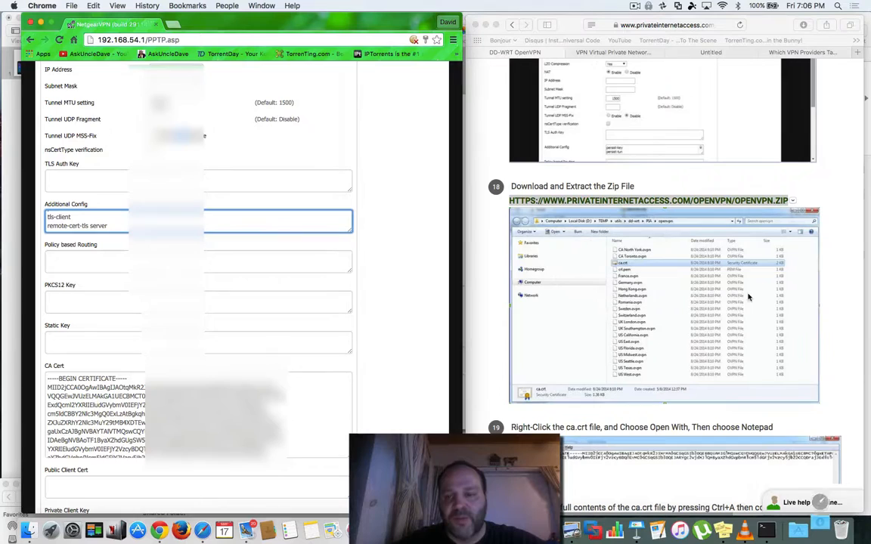
click(774, 529)
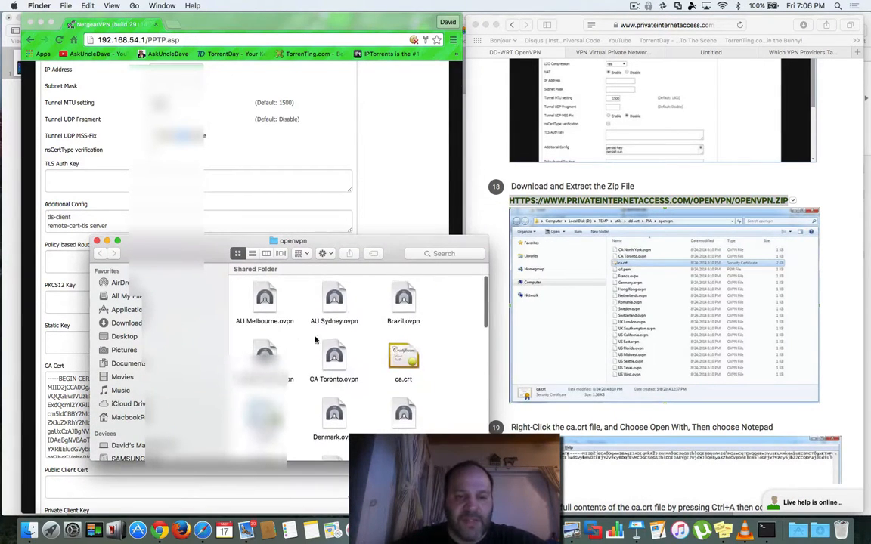
Open ca.crt from the openvpn folder with TextEdit via Open With > Other….
right_click(402, 356)
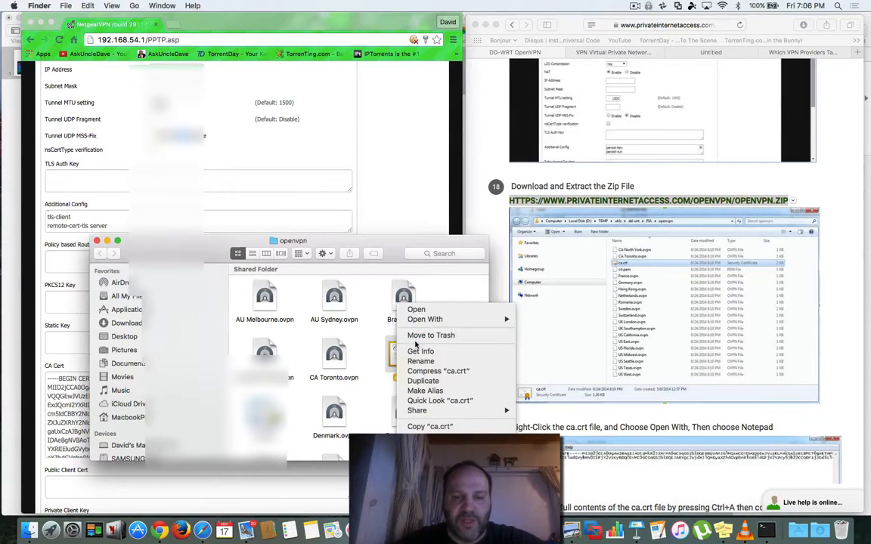
click(423, 319)
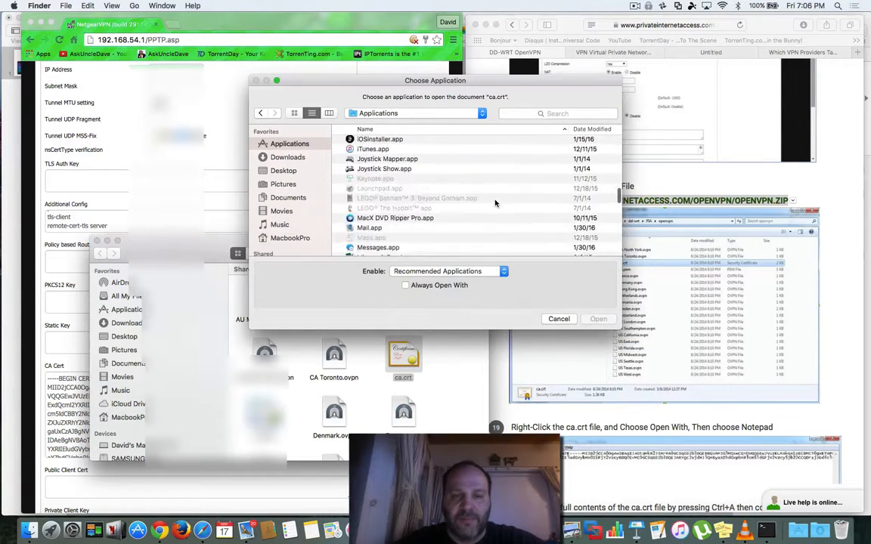
scroll(down, 3)
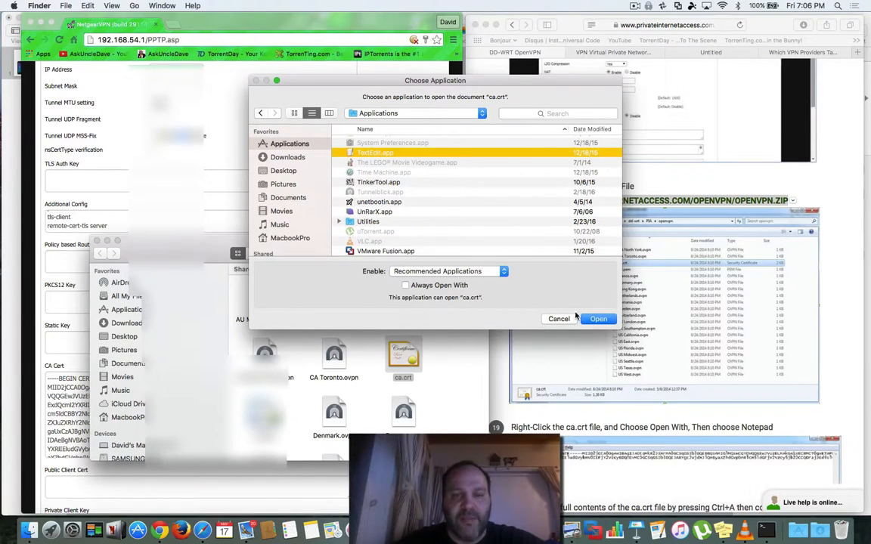
click(598, 317)
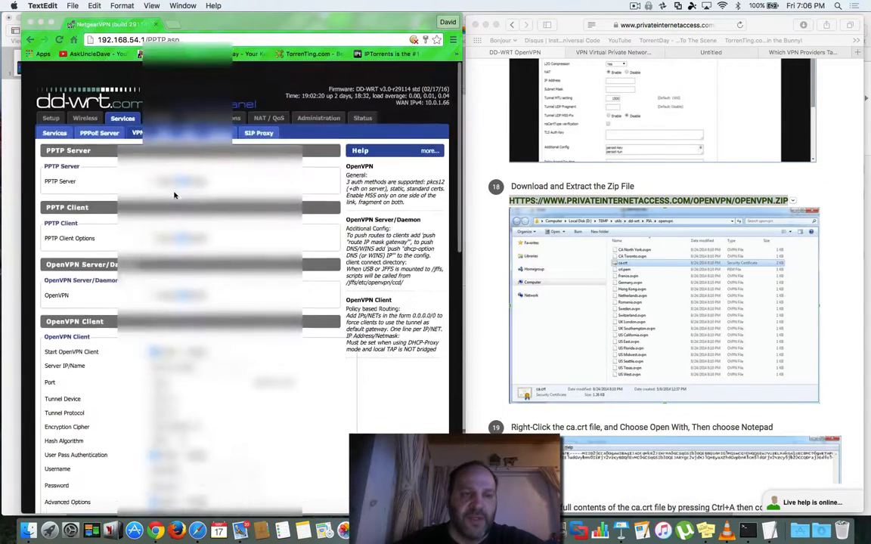
scroll(down, 3)
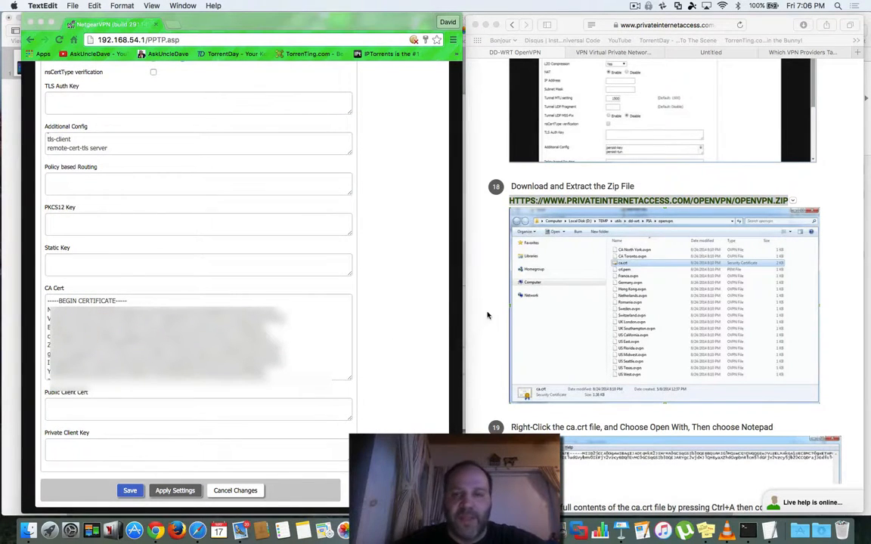
scroll(down, 3)
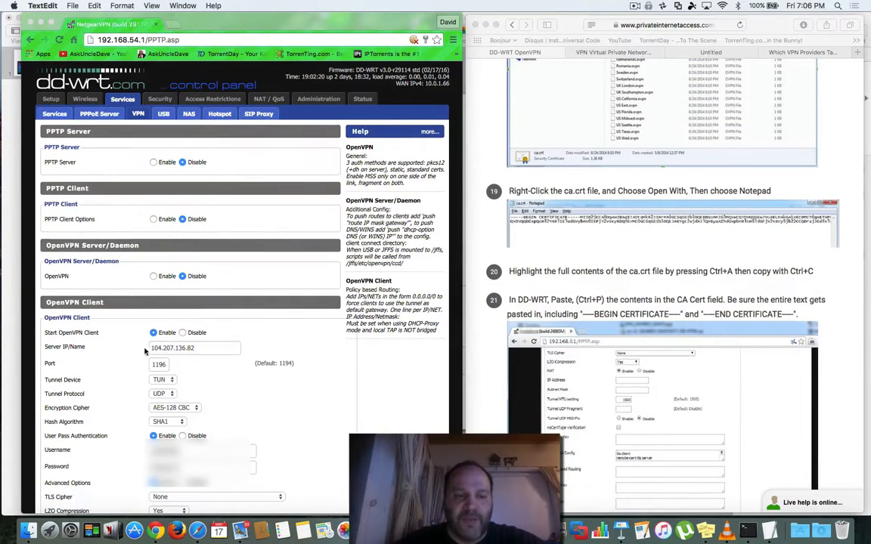
scroll(down, 3)
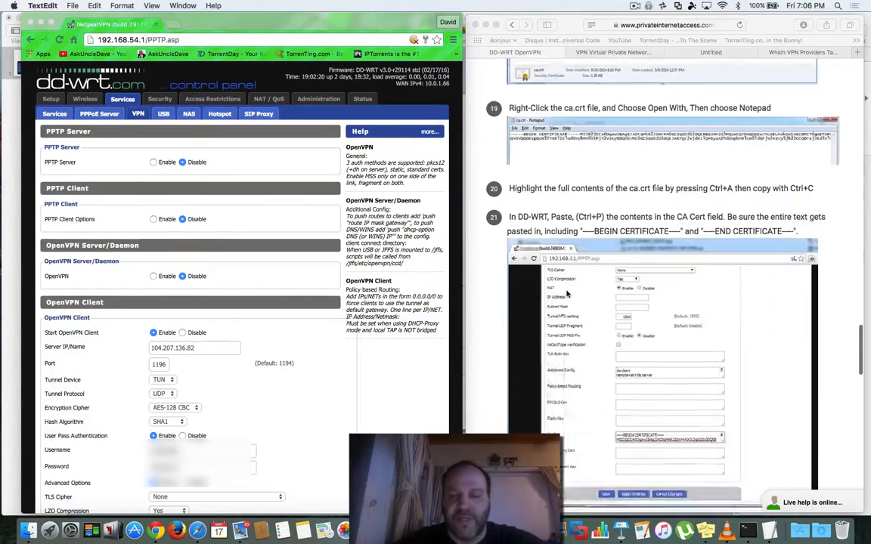
scroll(down, 3)
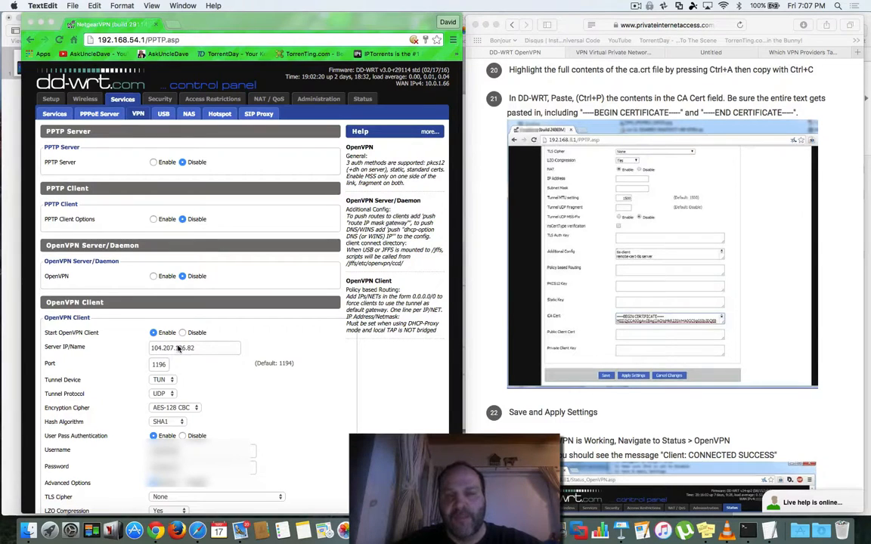
scroll(down, 3)
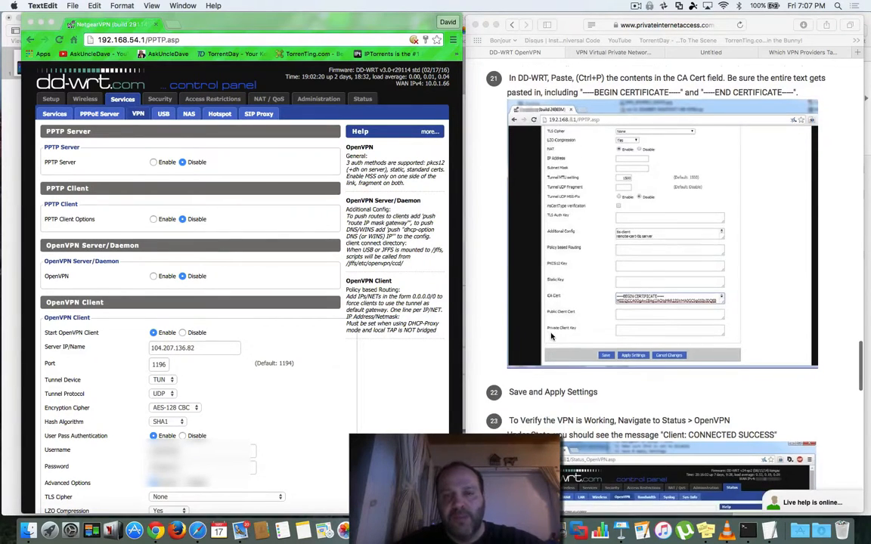
mouse_move(499, 305)
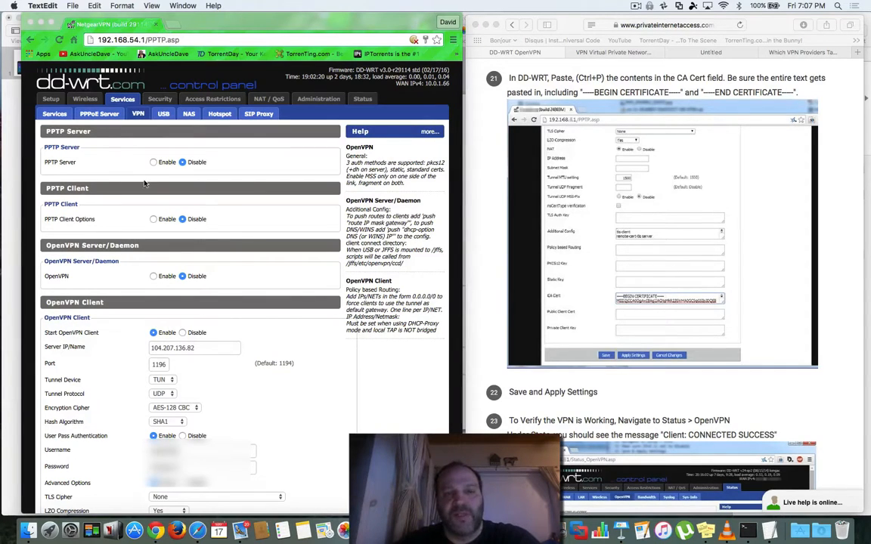
mouse_move(182, 333)
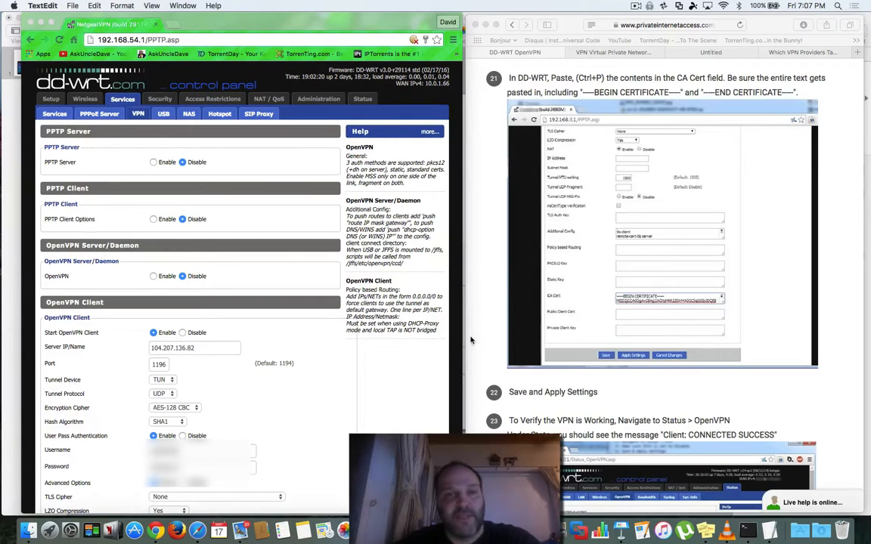
scroll(down, 3)
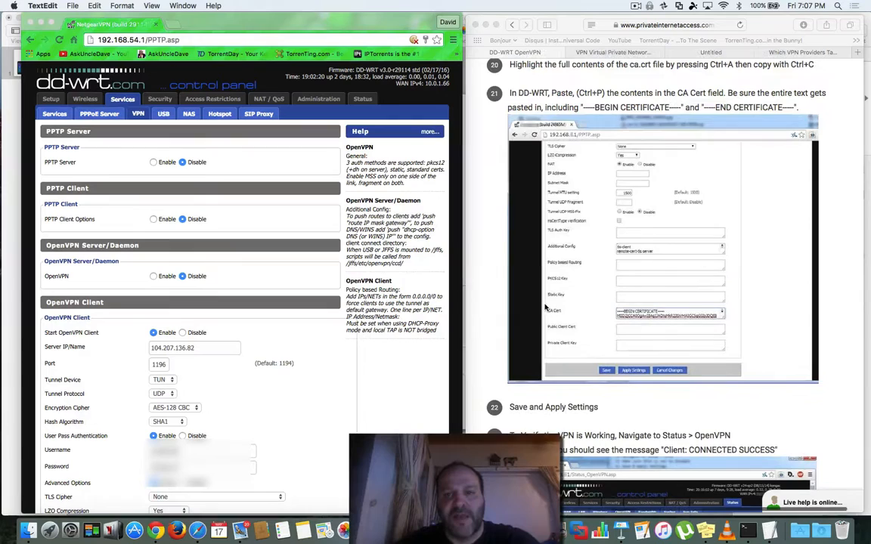
scroll(down, 3)
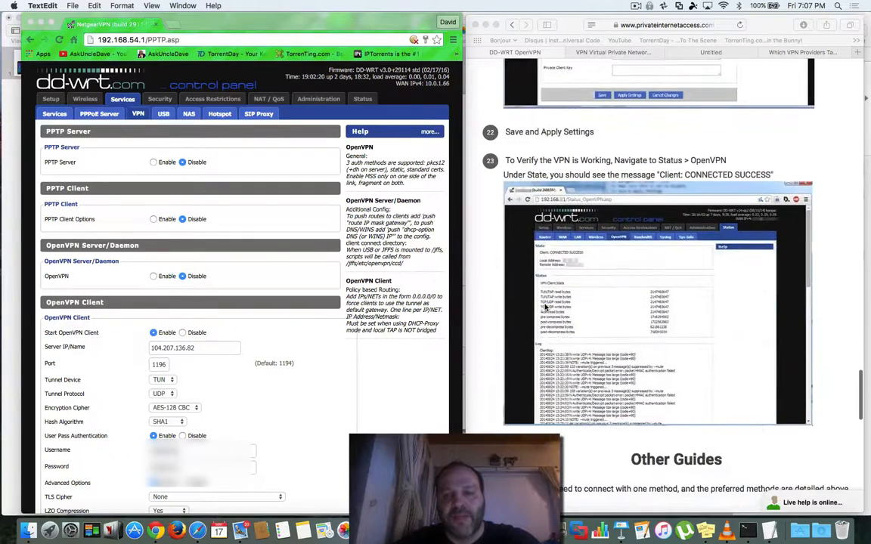
scroll(down, 3)
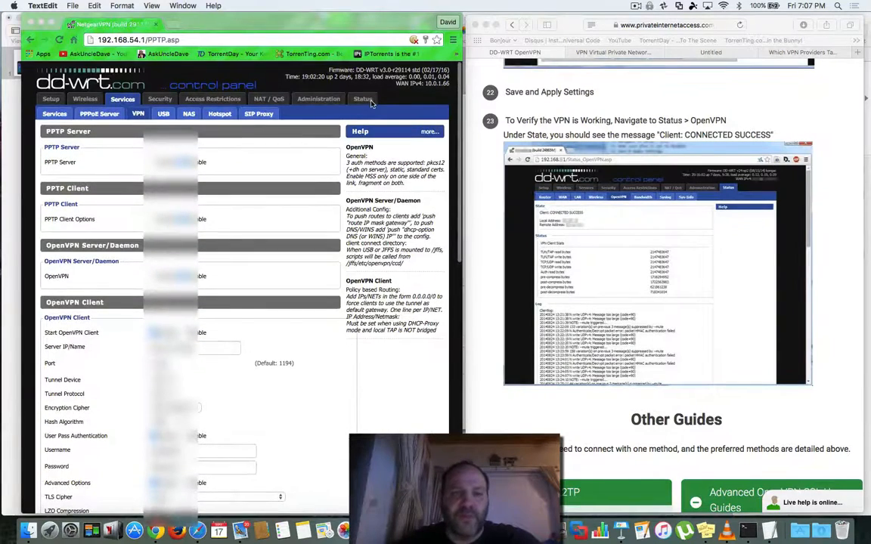
Switch to the router's Status pages and pick a status sub-tab.
click(363, 98)
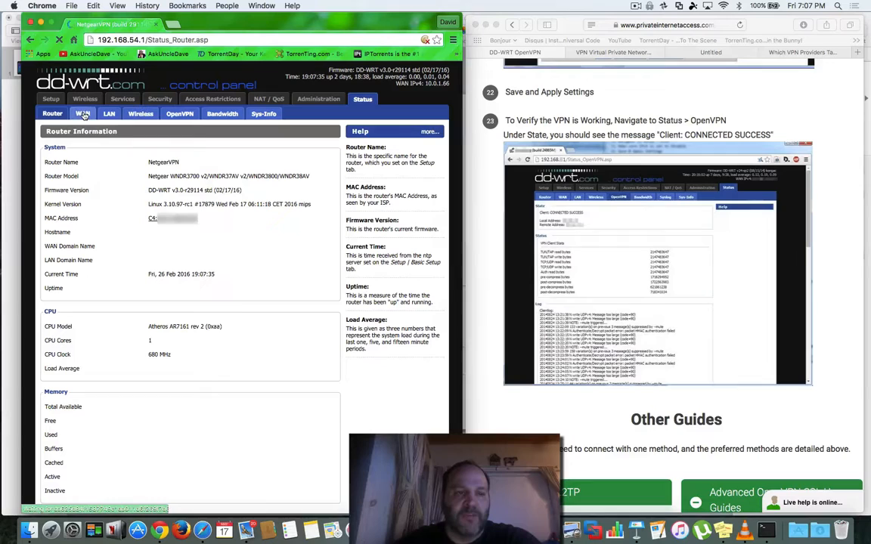
click(180, 113)
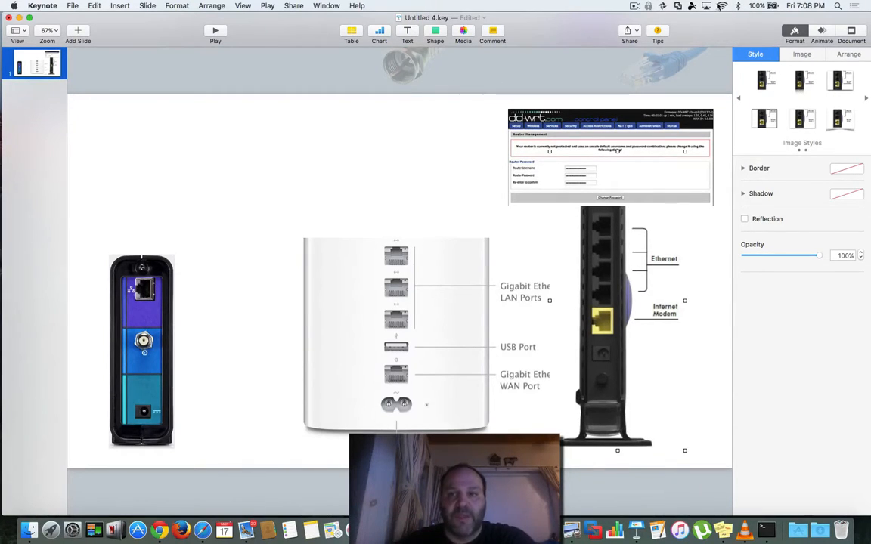
click(722, 6)
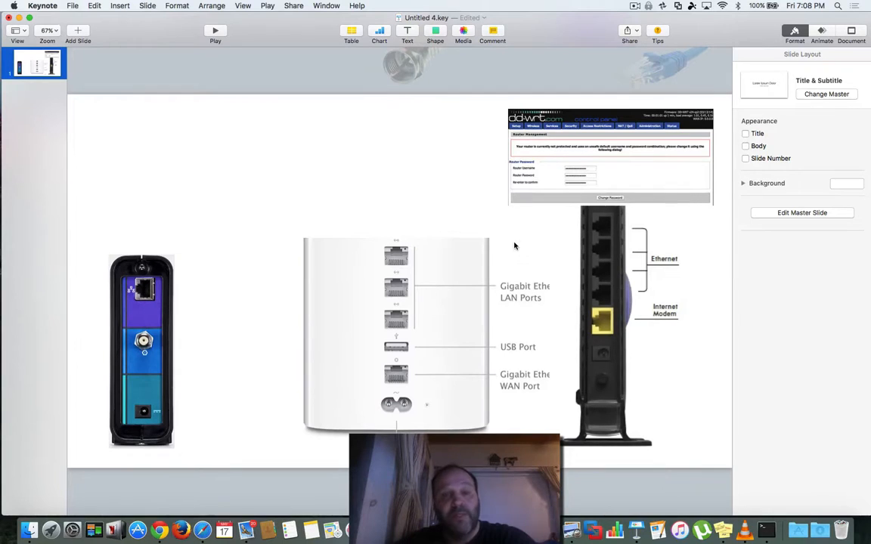
mouse_move(439, 229)
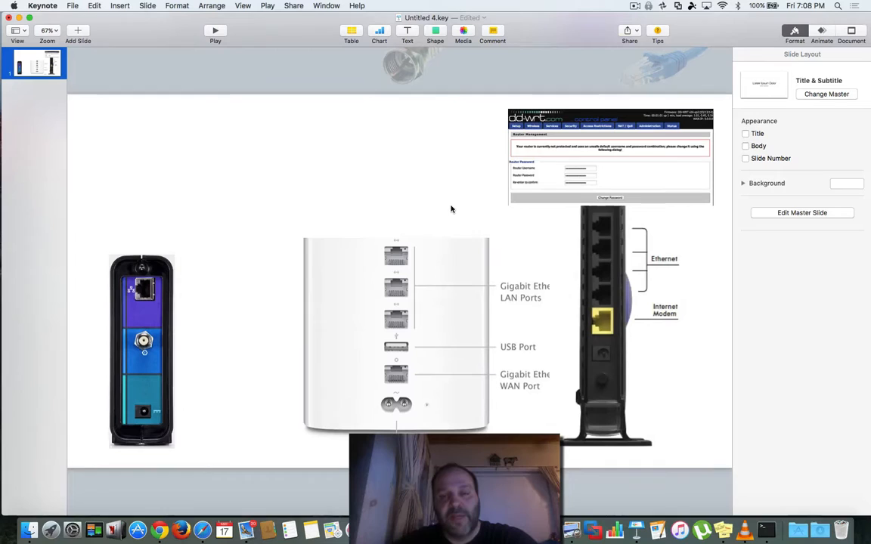
mouse_move(439, 203)
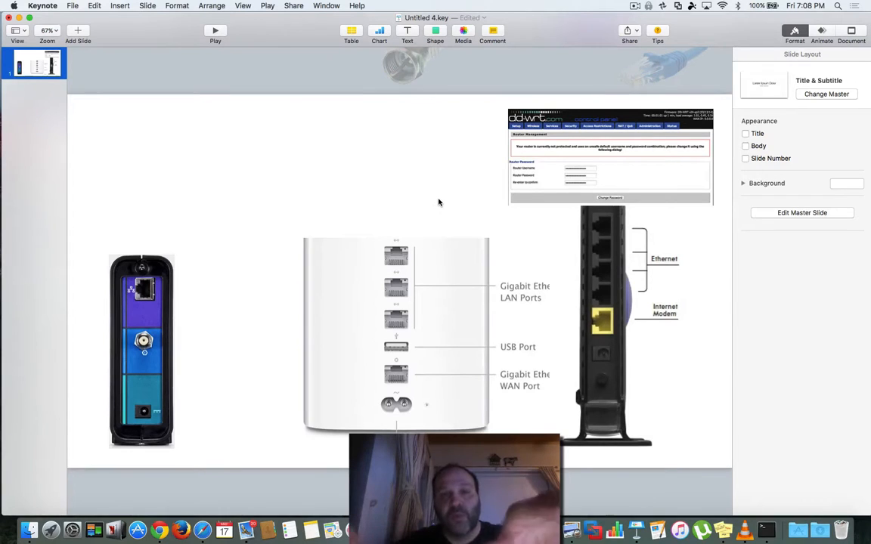
mouse_move(402, 209)
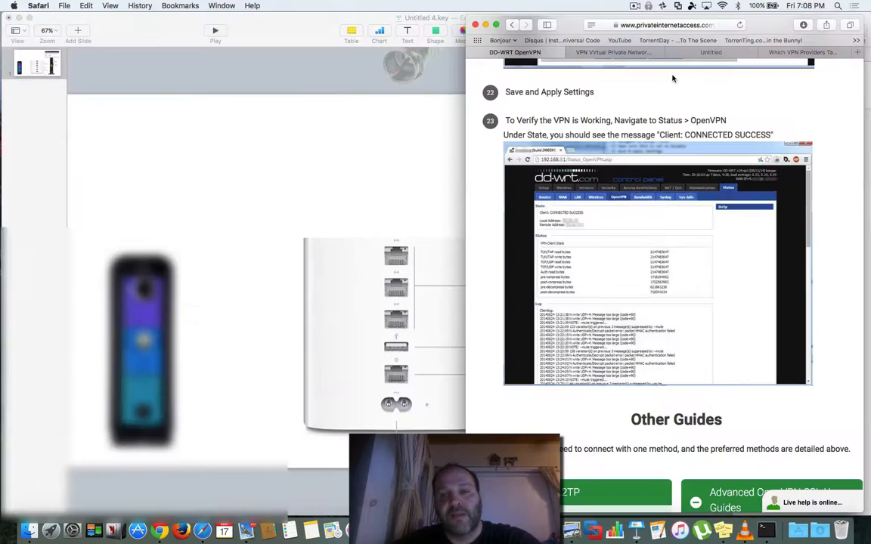
From the PIA home page, navigate to Client Download & Support via the hamburger menu.
click(612, 51)
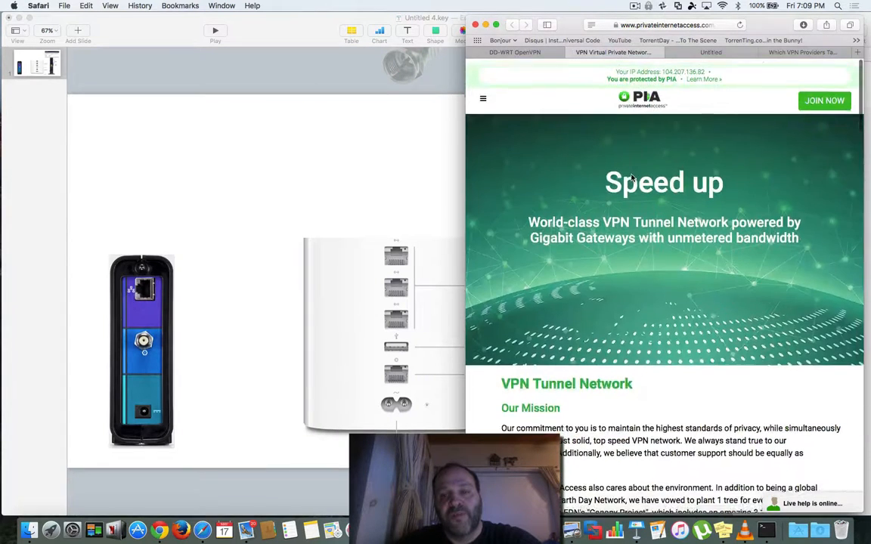
click(484, 99)
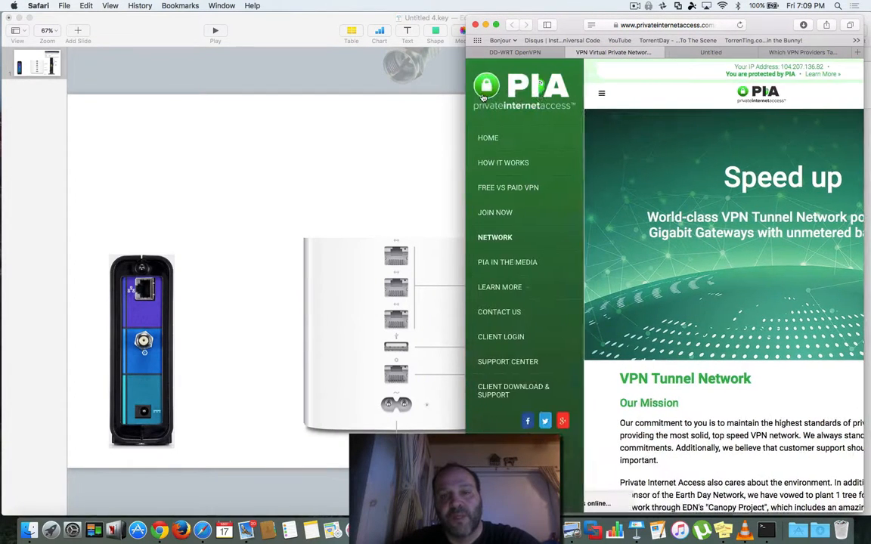
click(514, 390)
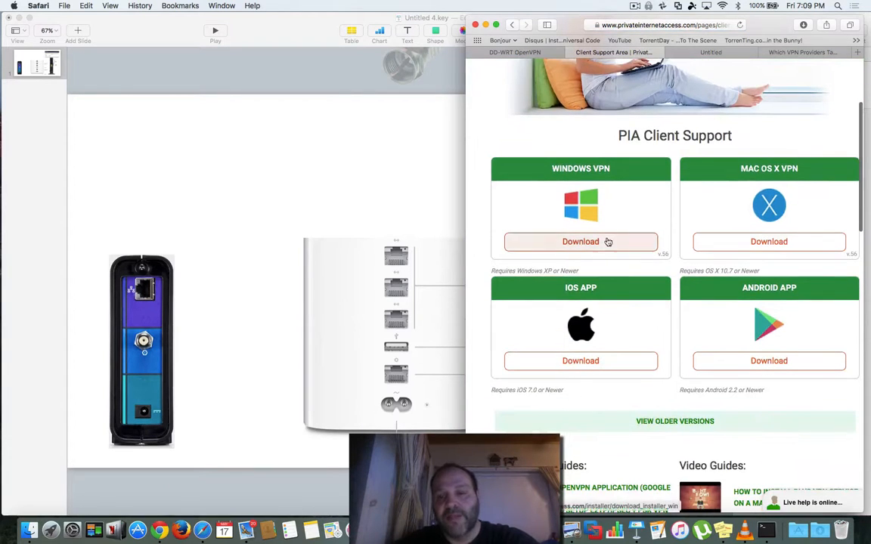
mouse_move(689, 224)
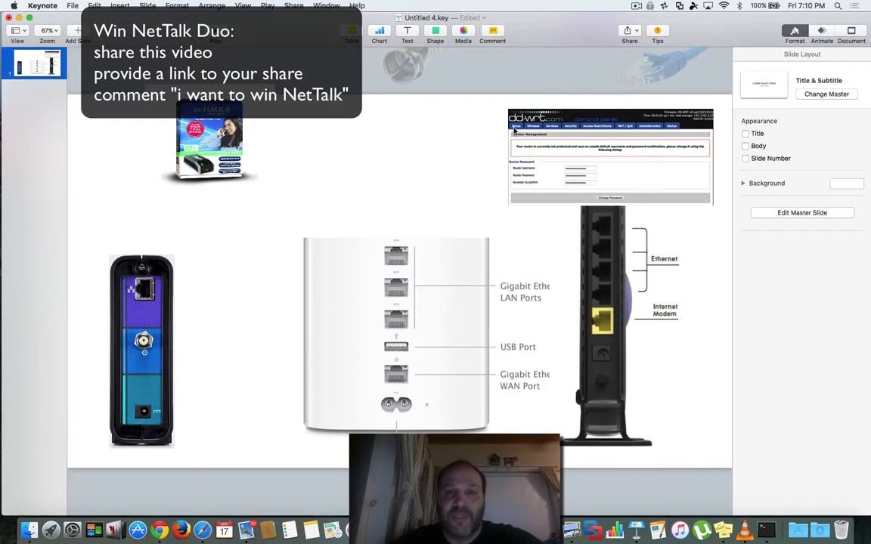
mouse_move(614, 242)
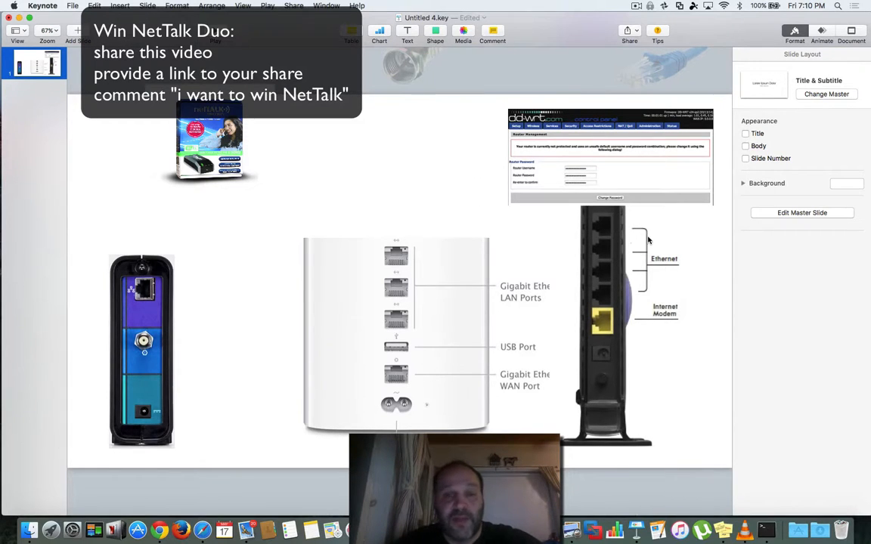
mouse_move(599, 336)
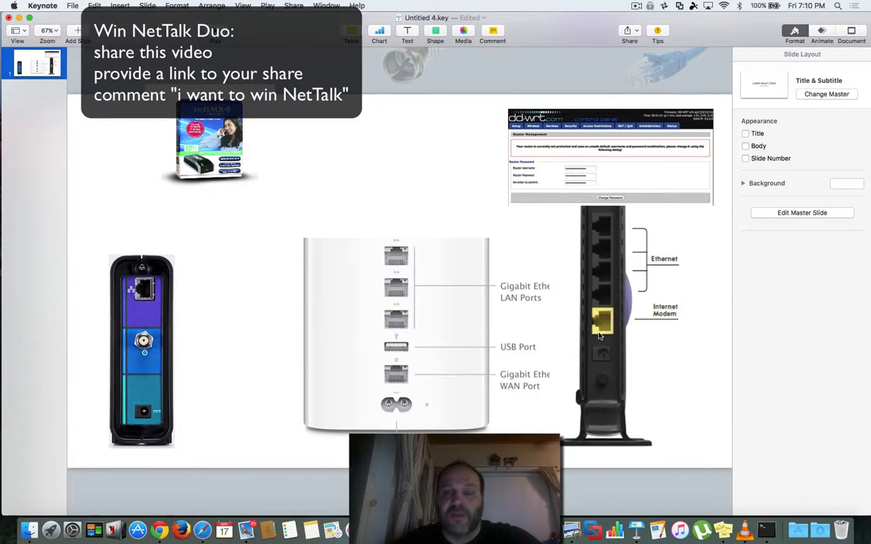
mouse_move(545, 303)
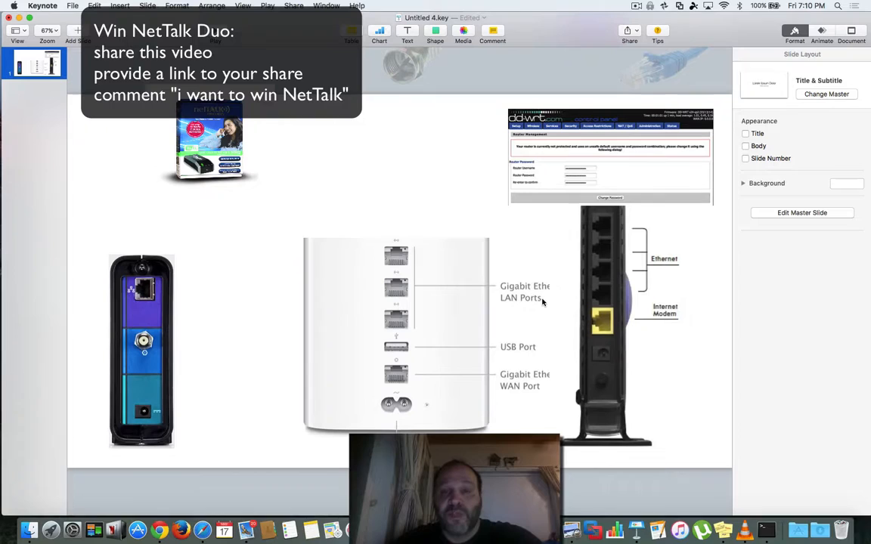
mouse_move(539, 299)
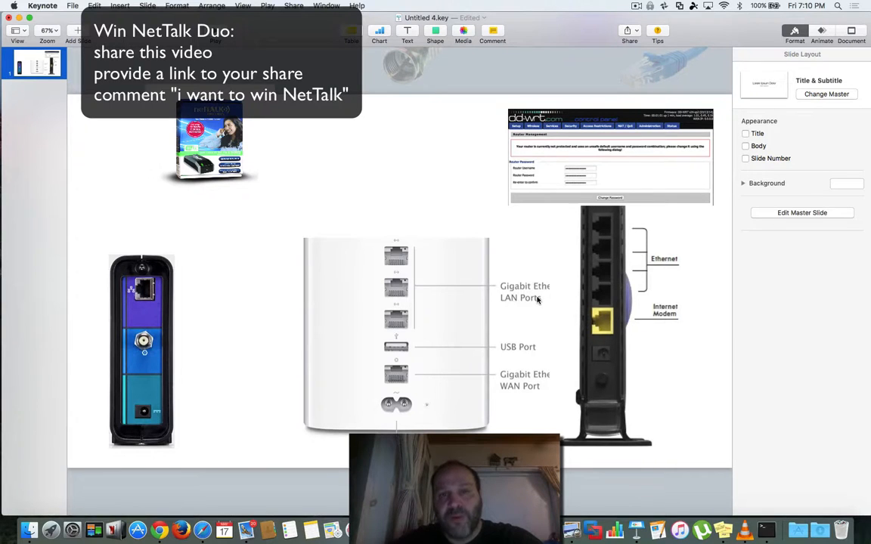
mouse_move(523, 305)
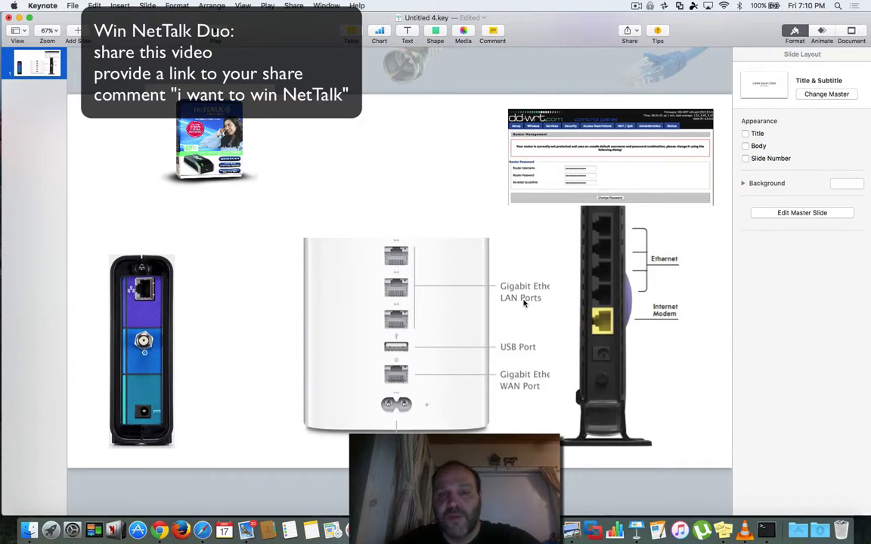